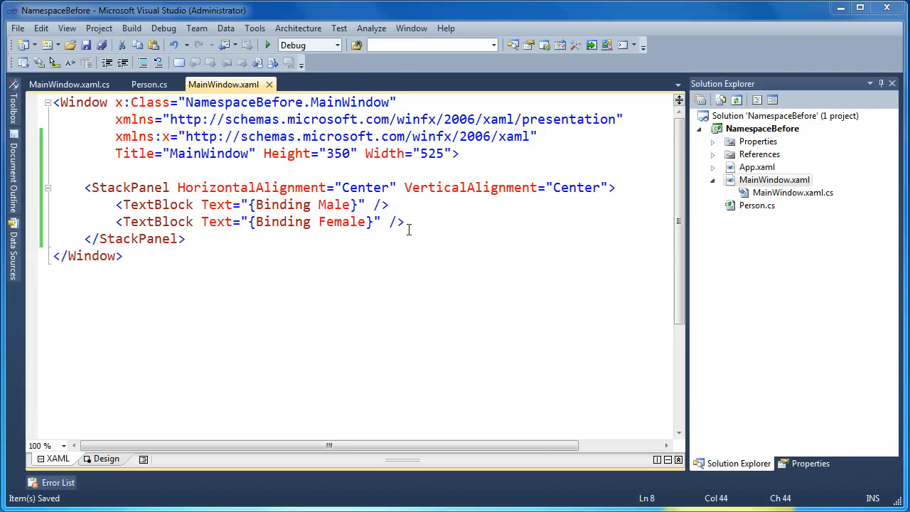
Step: Review the Person class's Gender enum and the Male property backing the first TextBlock binding
{"action": "left_click", "coordinate": [757, 204]}
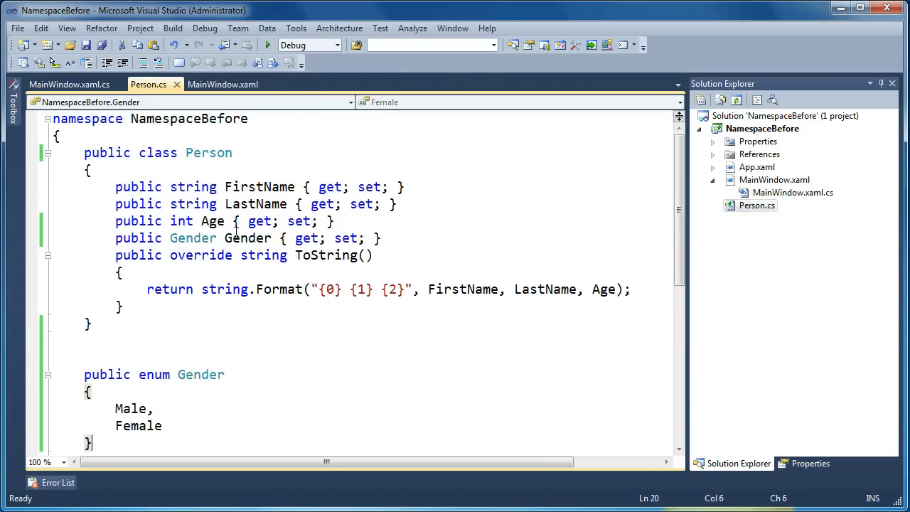
{"action": "double_click", "coordinate": [247, 238]}
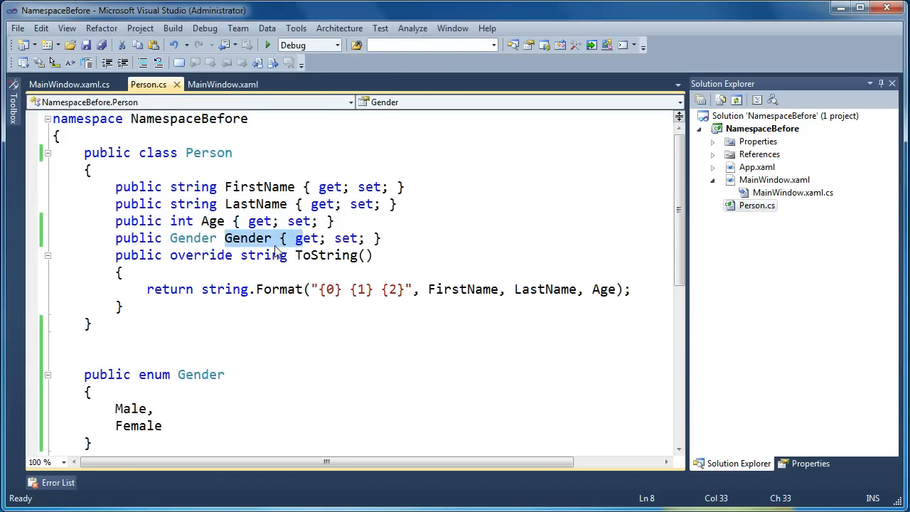
{"action": "left_click", "coordinate": [132, 408]}
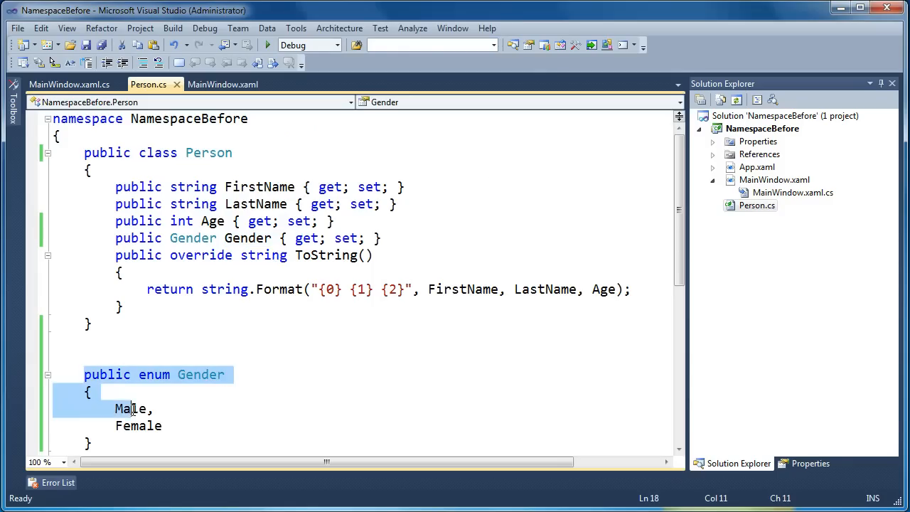
{"action": "left_click", "coordinate": [135, 425]}
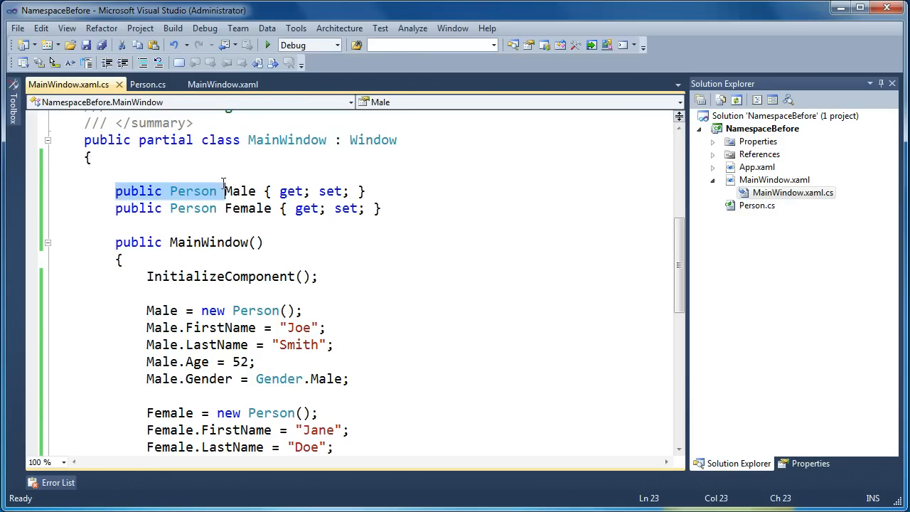
{"action": "double_click", "coordinate": [240, 191]}
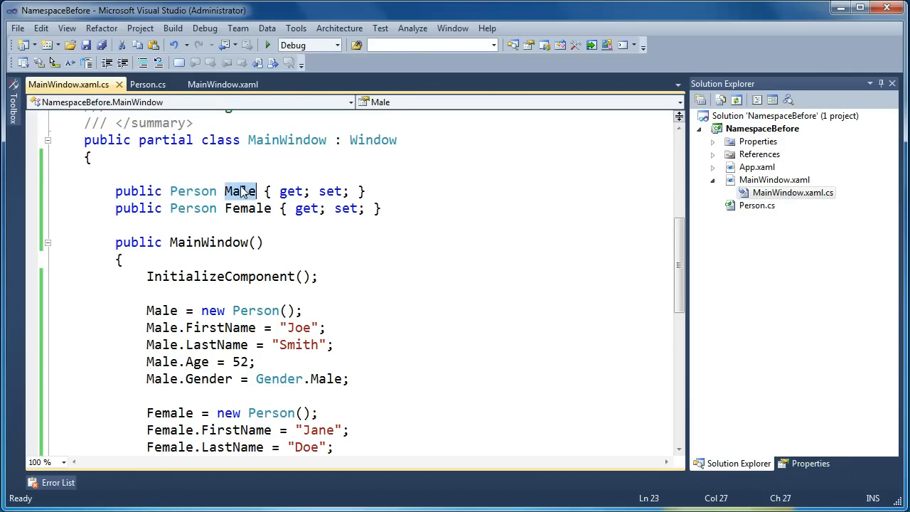
{"action": "scroll", "scroll_direction": "down", "scroll_amount": 3}
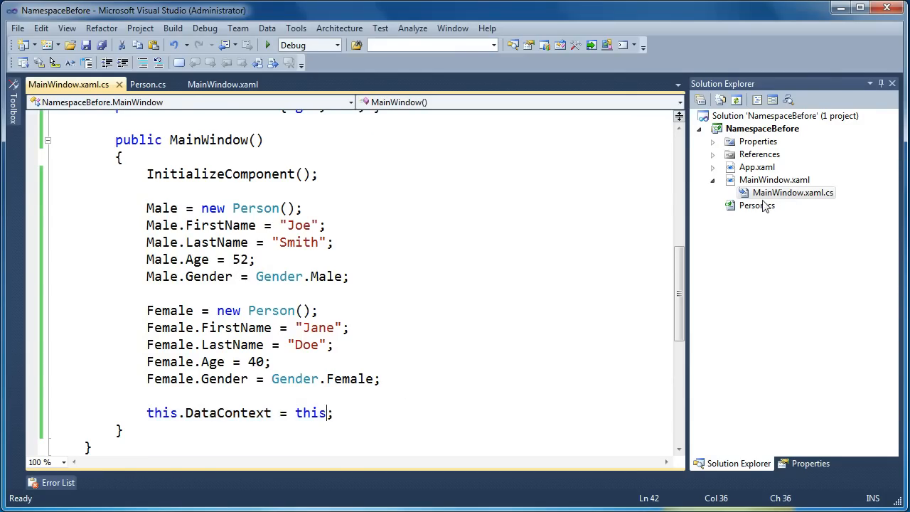
{"action": "left_click", "coordinate": [223, 84]}
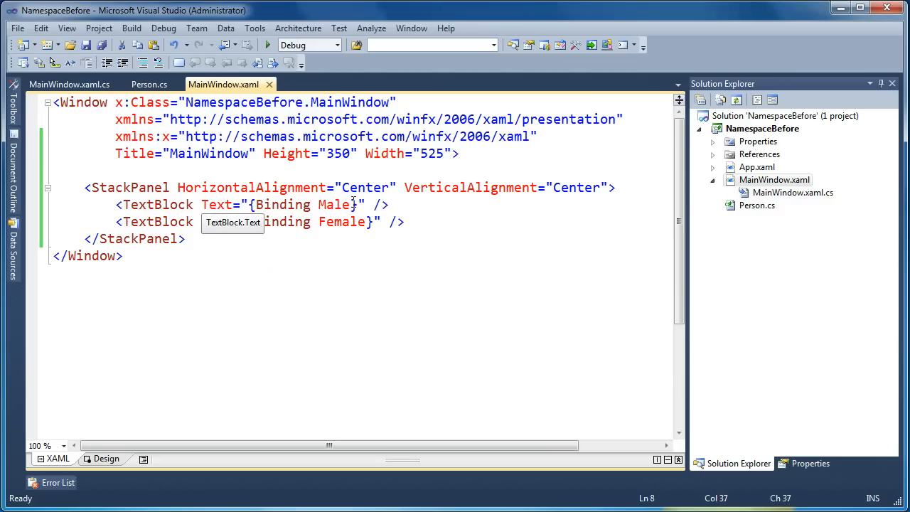
{"action": "left_click", "coordinate": [324, 204]}
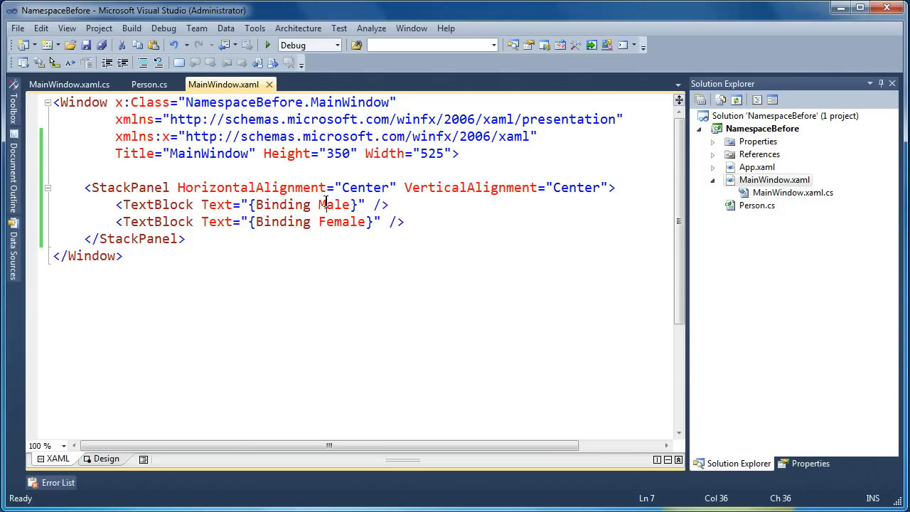
{"action": "mouse_move", "coordinate": [760, 217]}
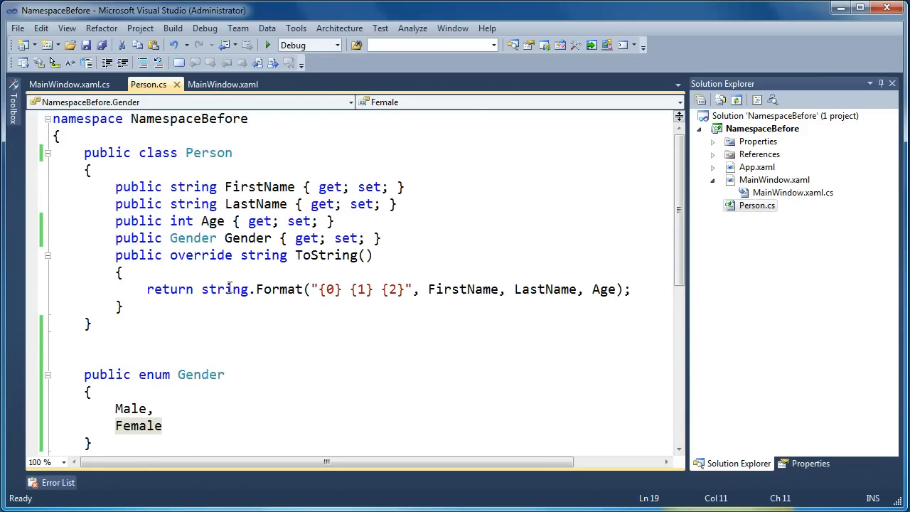
{"action": "mouse_move", "coordinate": [546, 289]}
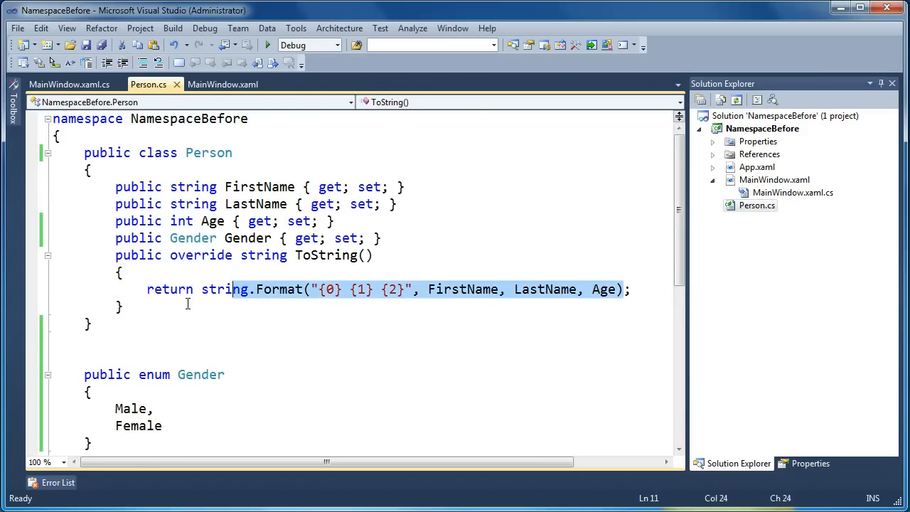
Step: Run the application to see the current window, then close it
{"action": "left_click", "coordinate": [222, 84]}
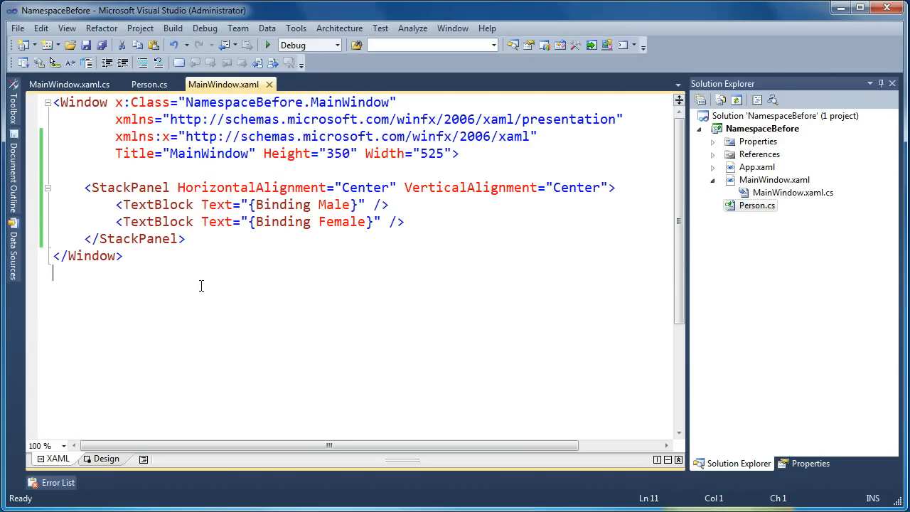
{"action": "left_click", "coordinate": [268, 44]}
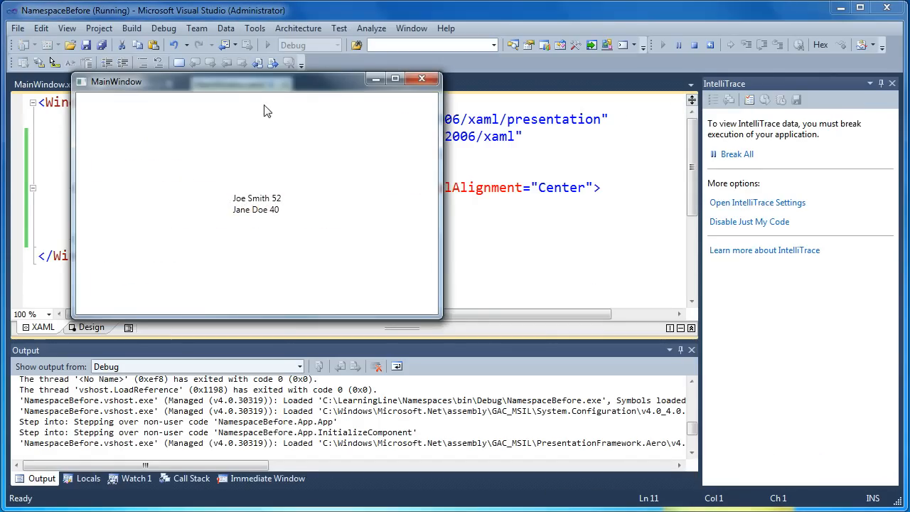
{"action": "left_click_drag", "start_coordinate": [258, 81], "coordinate": [282, 102]}
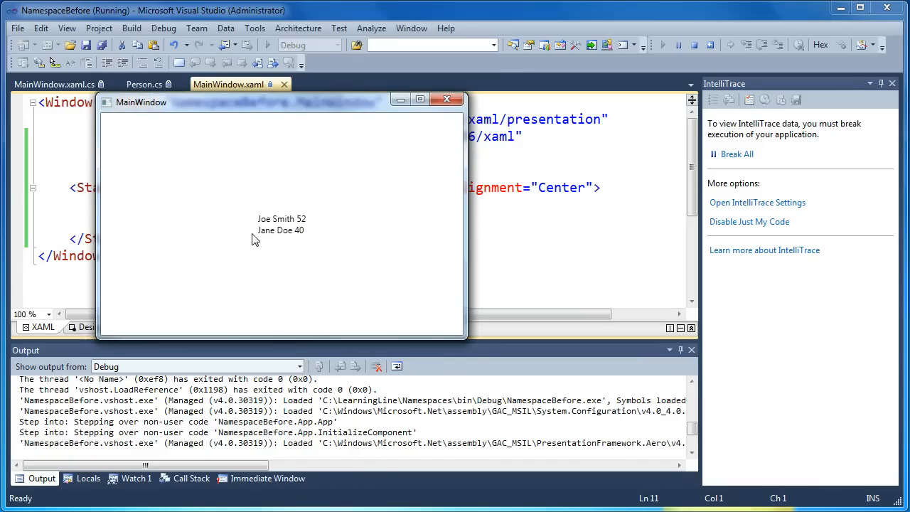
{"action": "mouse_move", "coordinate": [331, 245]}
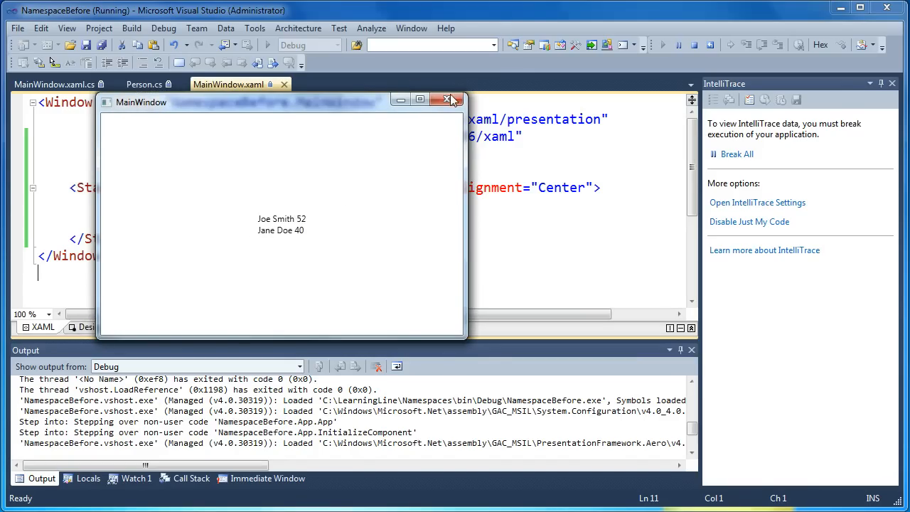
{"action": "left_click", "coordinate": [452, 100]}
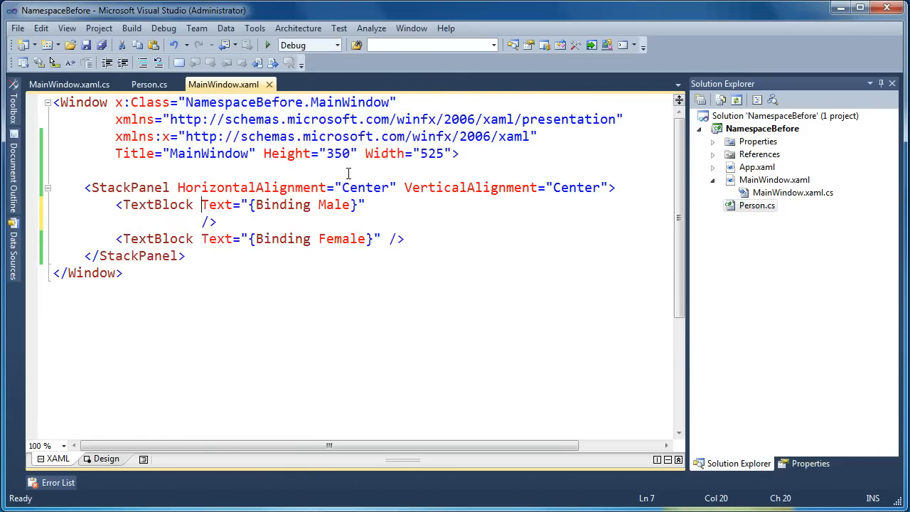
Step: Bind the first TextBlock's Background to Male.Gender and save MainWindow.xaml
{"action": "type", "text": "Background=\""}
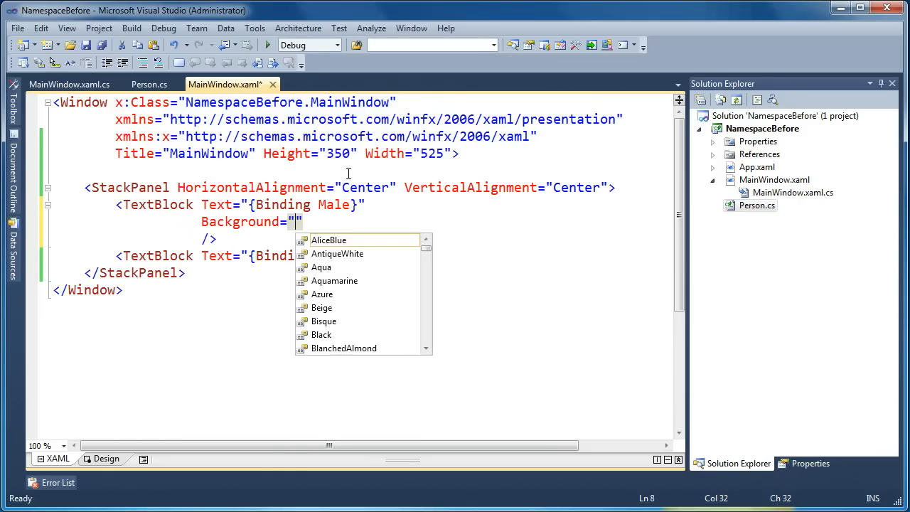
{"action": "type", "text": "{Binding"}
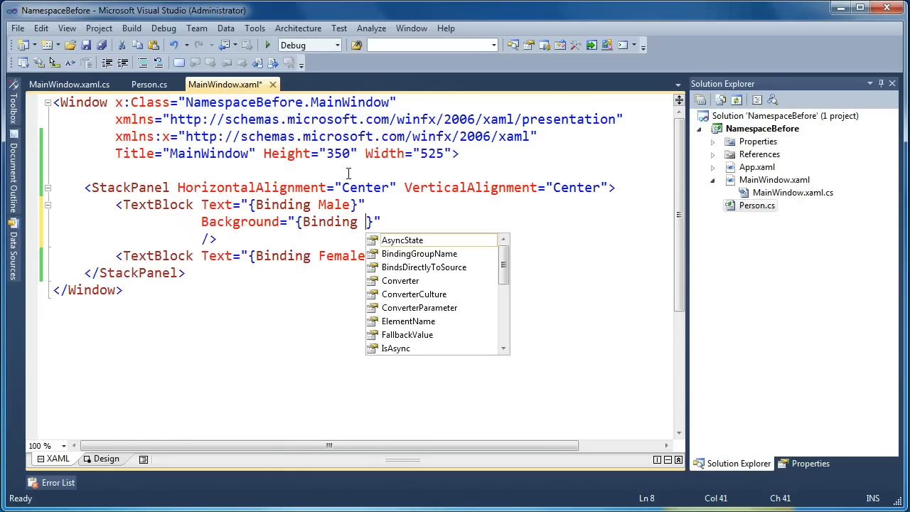
{"action": "type", "text": "Male.Fender"}
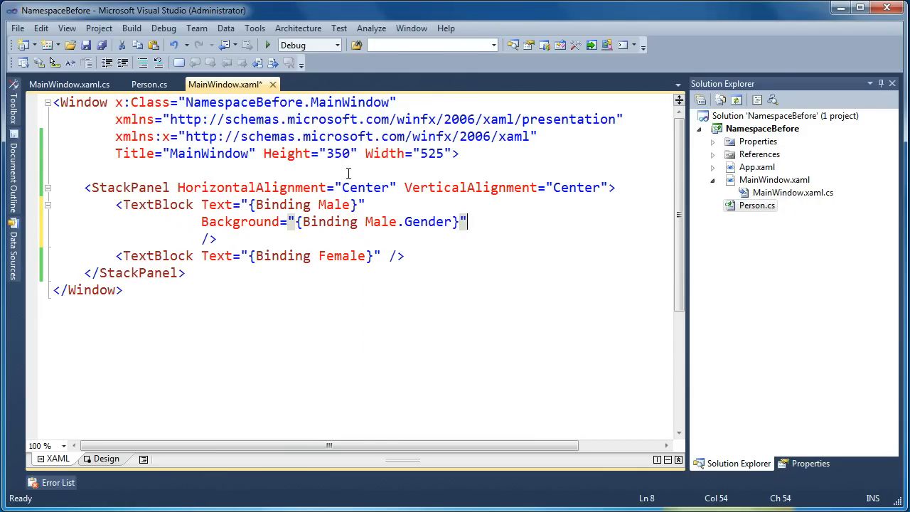
{"action": "key", "text": "ctrl+s"}
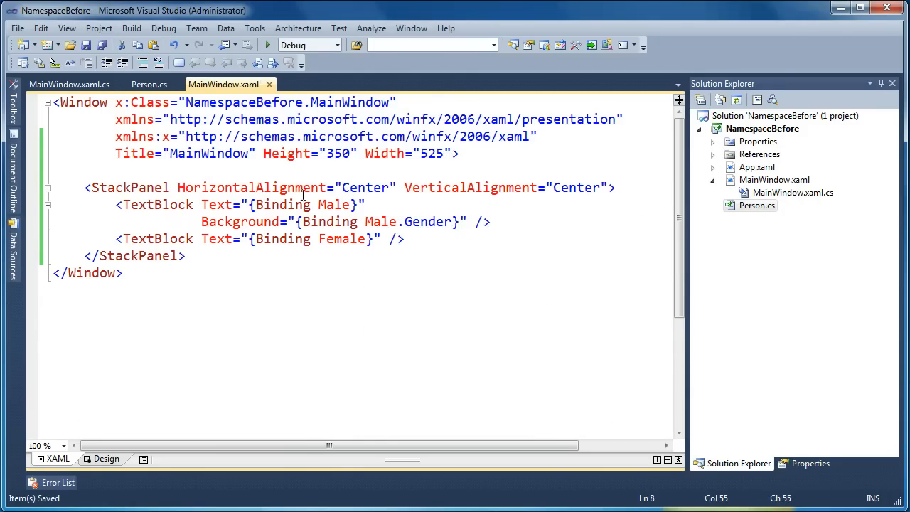
{"action": "left_click", "coordinate": [268, 238]}
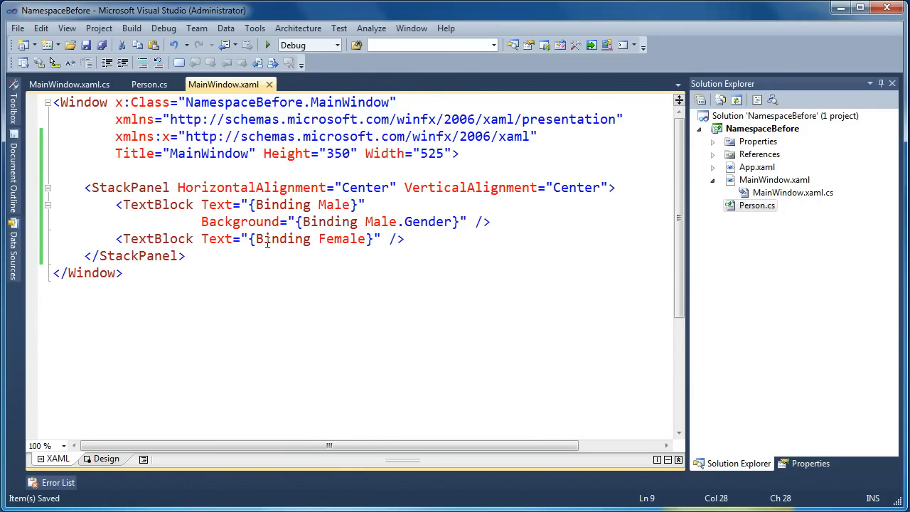
{"action": "mouse_move", "coordinate": [422, 221]}
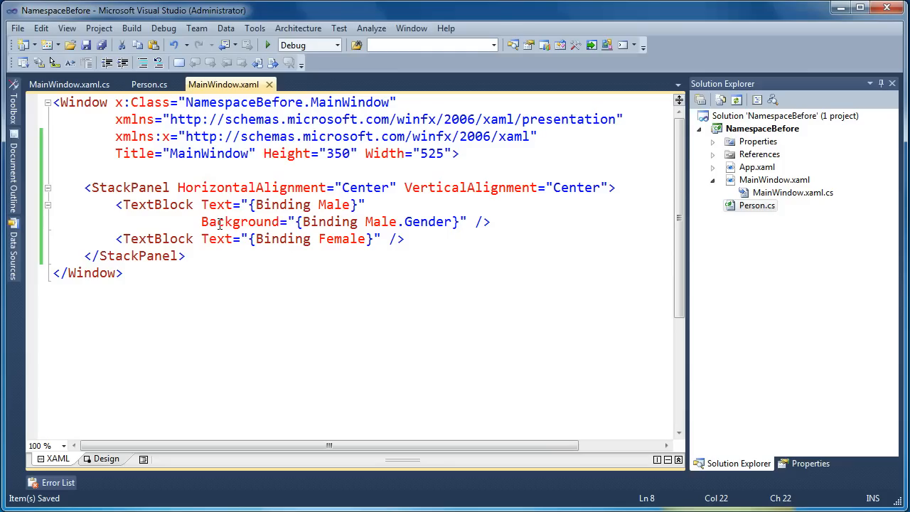
{"action": "left_click", "coordinate": [268, 44]}
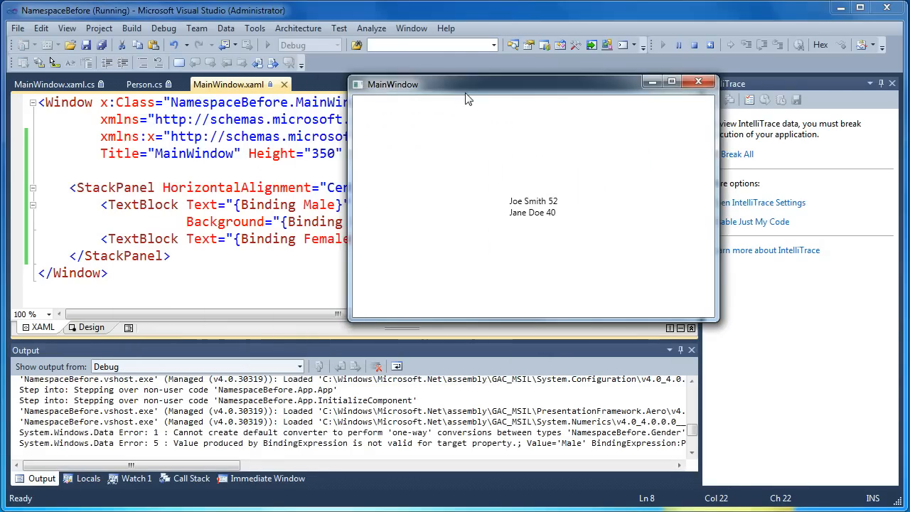
{"action": "left_click", "coordinate": [699, 81]}
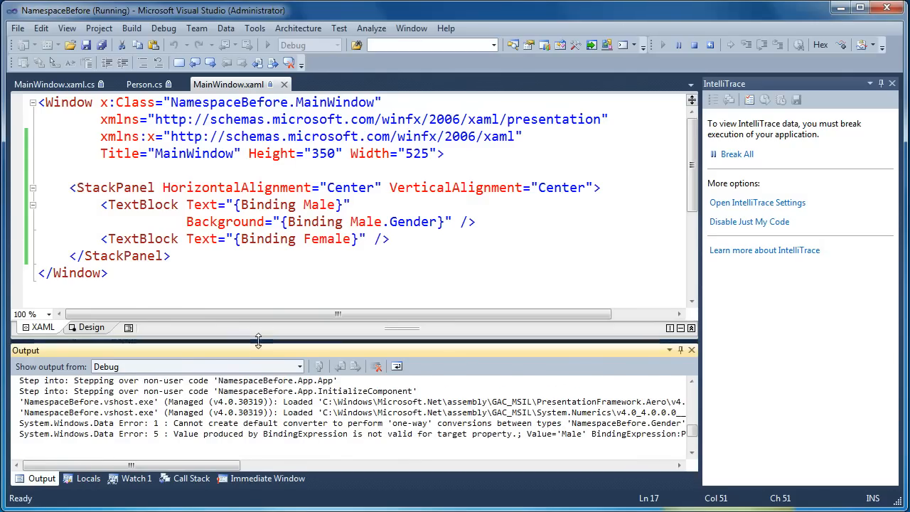
{"action": "left_click_drag", "start_coordinate": [258, 340], "coordinate": [258, 270]}
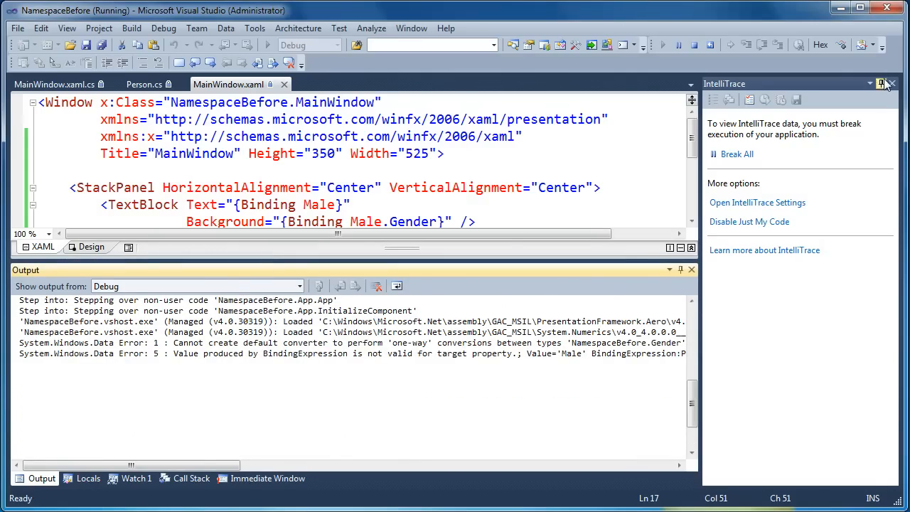
{"action": "left_click", "coordinate": [889, 83]}
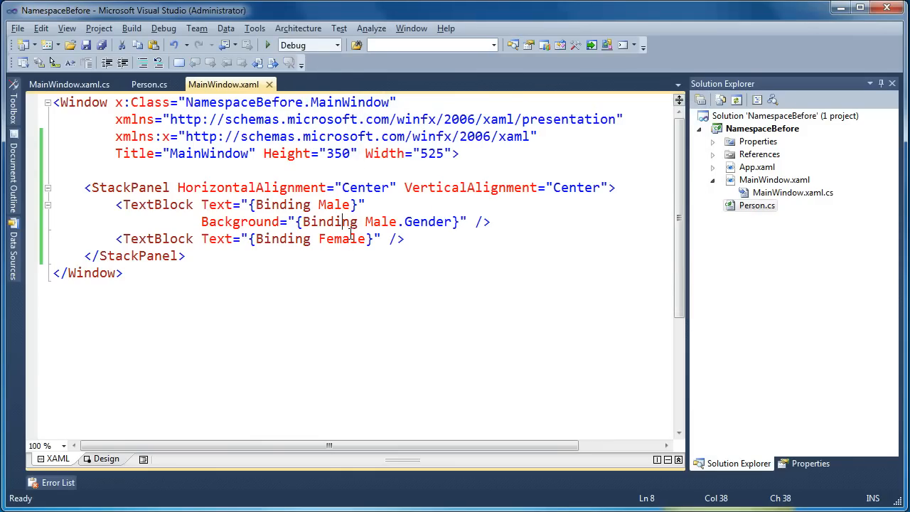
Step: Add Converter={StaticResource GenderColorConverter} to the Male.Gender background binding
{"action": "left_click", "coordinate": [344, 221]}
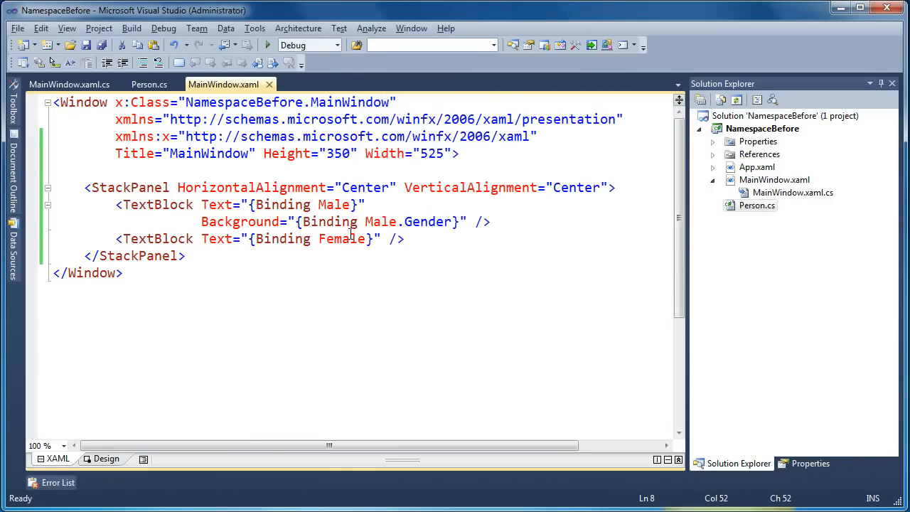
{"action": "type", "text": "\", \""}
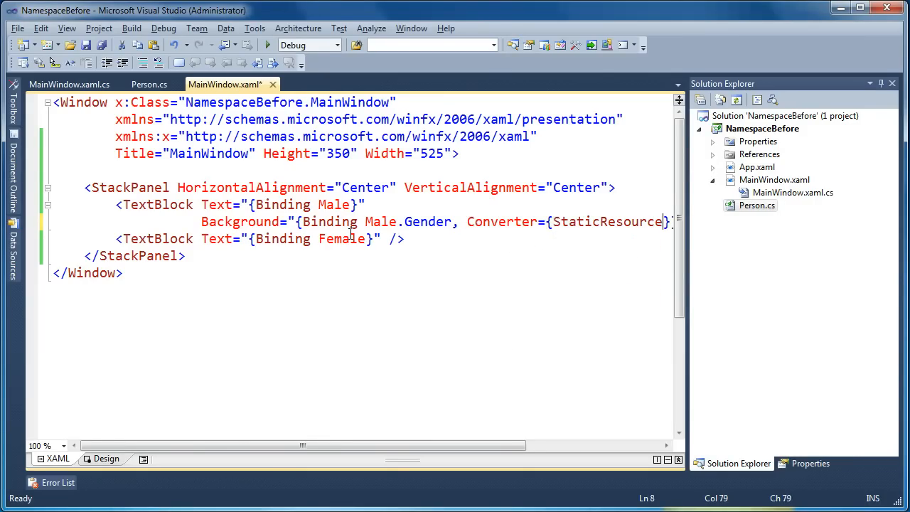
{"action": "type", "text": "G"}
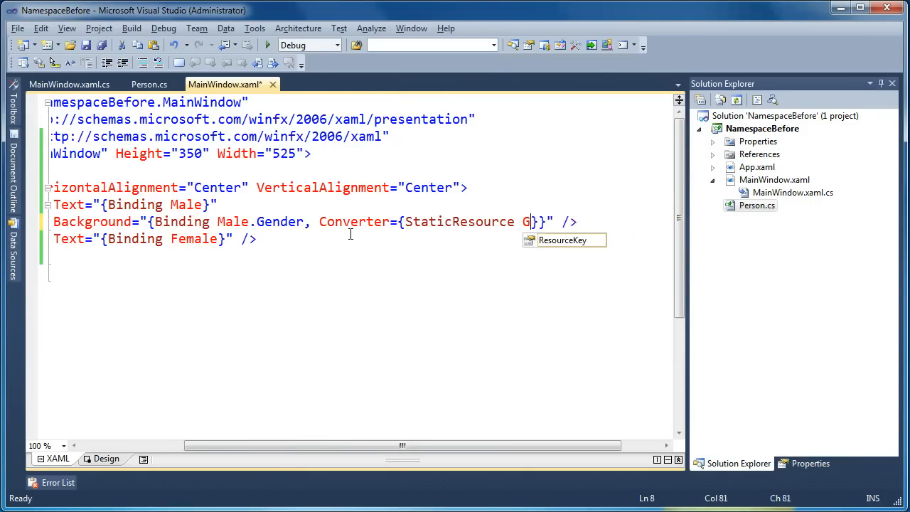
{"action": "type", "text": "enderColor"}
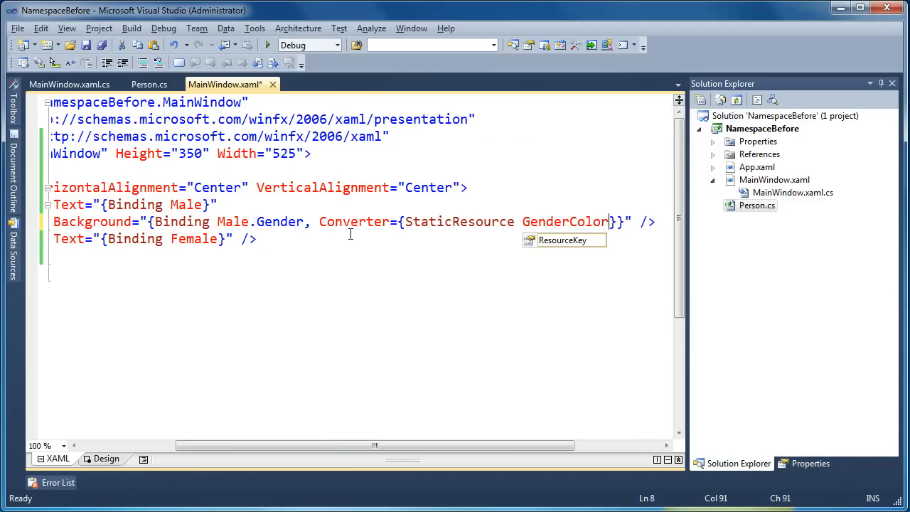
{"action": "type", "text": "Converter"}
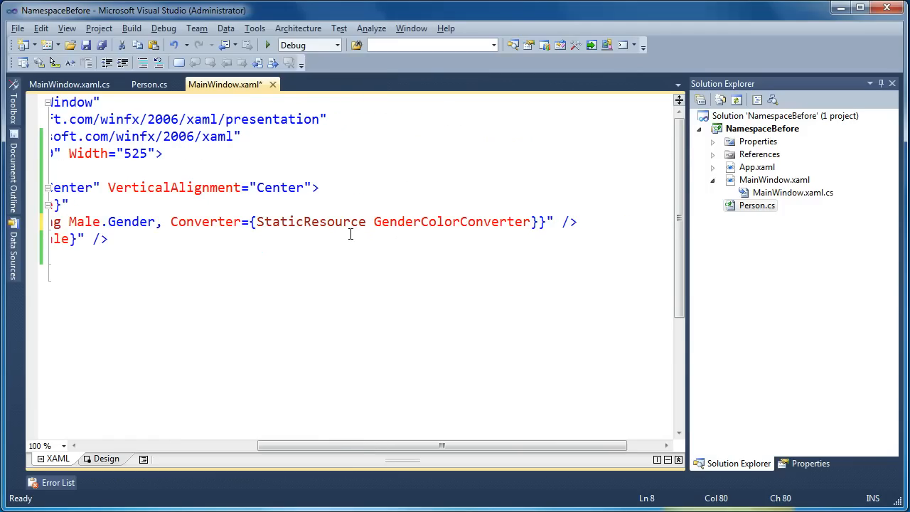
{"action": "double_click", "coordinate": [397, 221]}
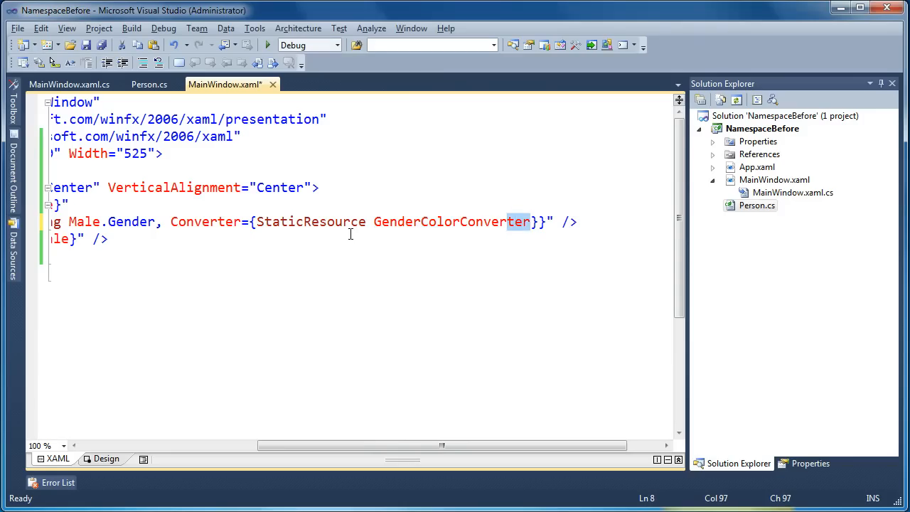
{"action": "scroll", "scroll_direction": "left", "scroll_amount": 3}
{"action": "type", "text": "<Window.Resources>"}
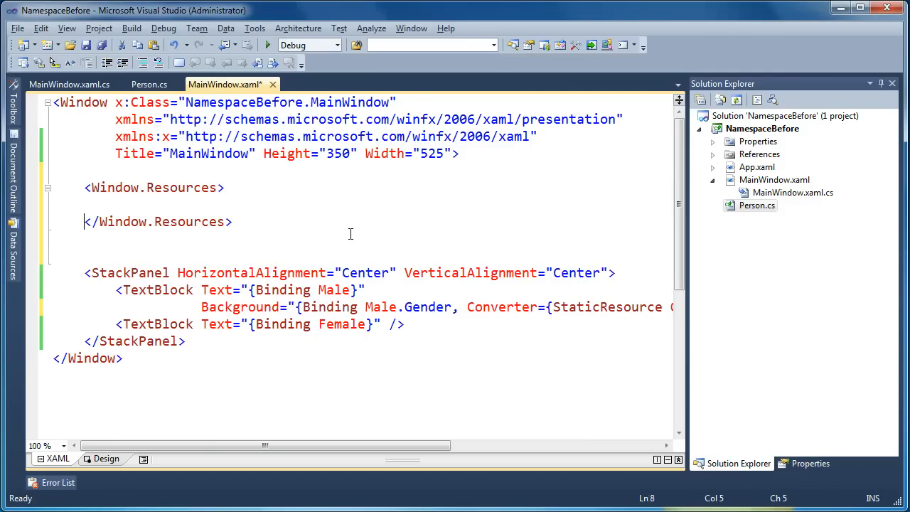
Step: Declare Converters:GenderColorConverter with x:Key in Window.Resources
{"action": "type", "text": "<GenderColorConverter"}
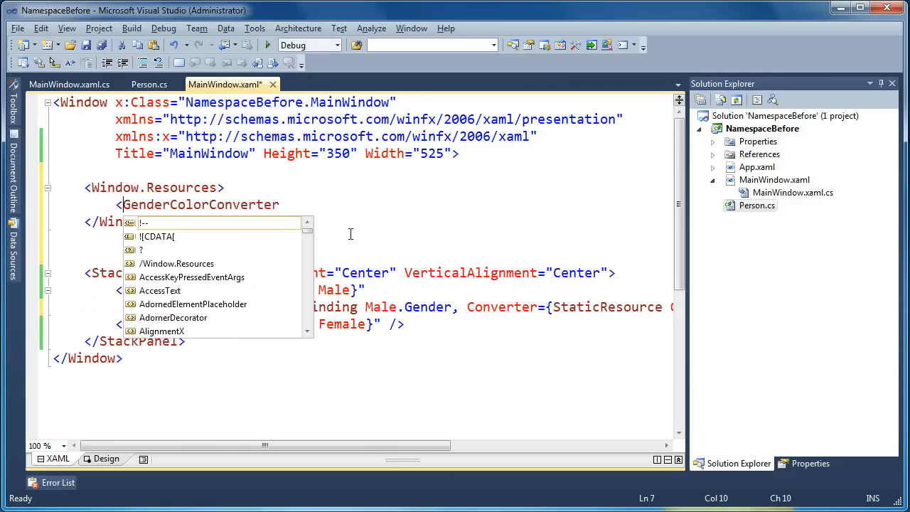
{"action": "type", "text": "Converters:"}
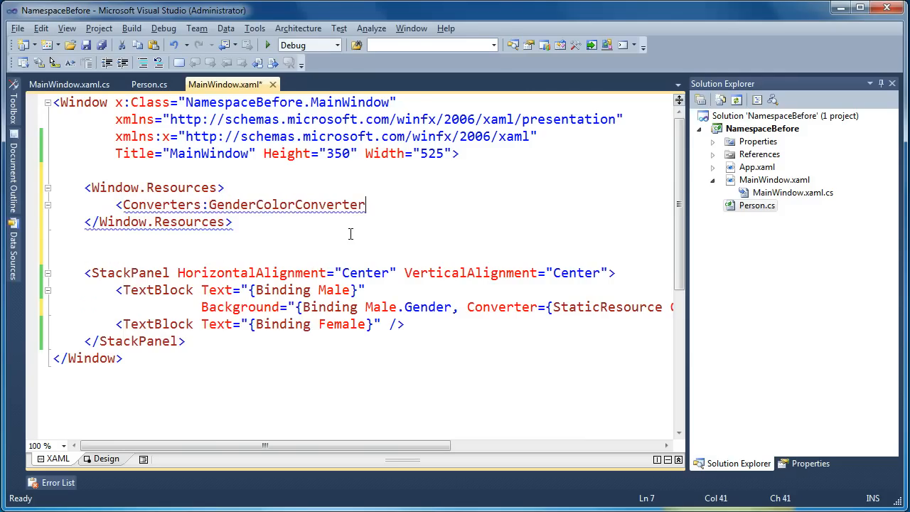
{"action": "type", "text": "x:Key=\"GenderColorConverter\" />"}
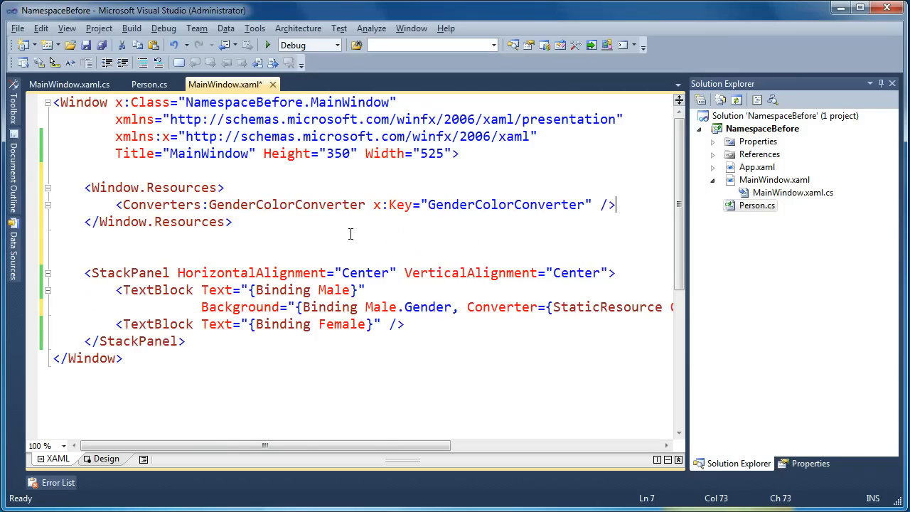
{"action": "double_click", "coordinate": [506, 205]}
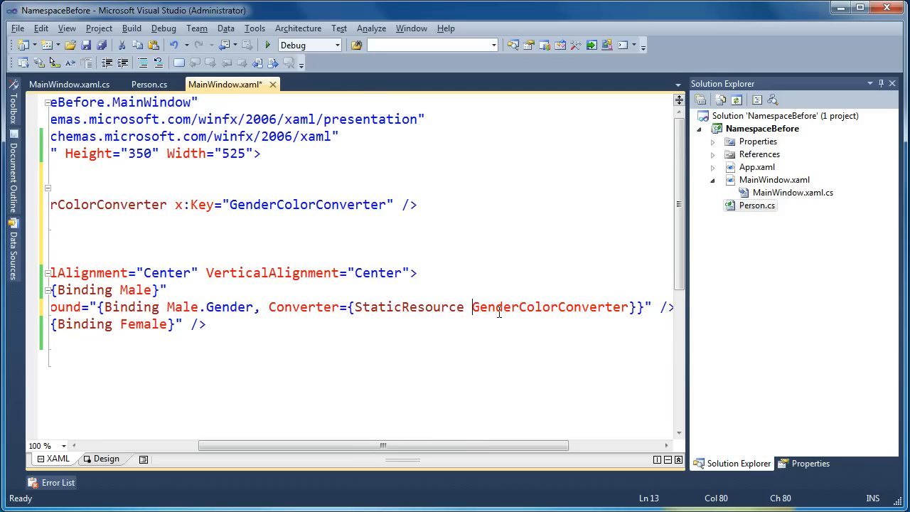
{"action": "double_click", "coordinate": [549, 307]}
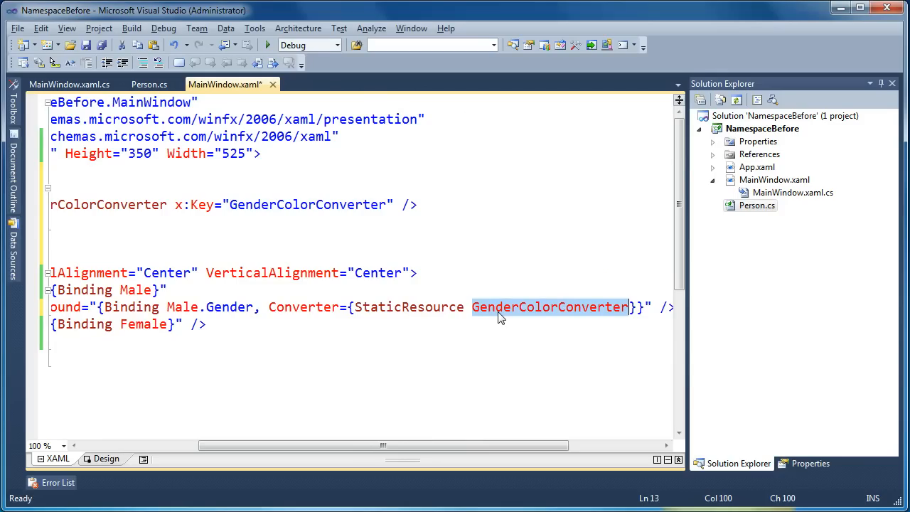
Step: Check the resource key GenderColorConverter matches the StaticResource name in the binding
{"action": "left_click", "coordinate": [418, 272]}
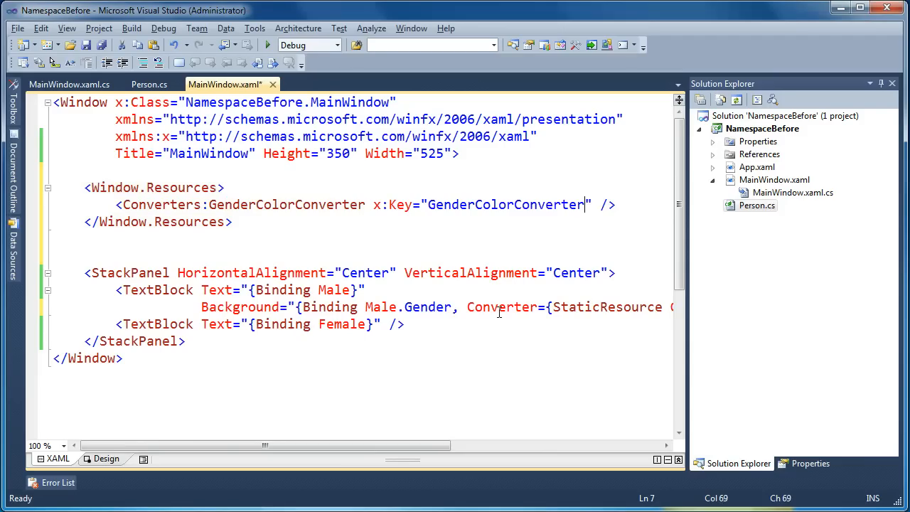
{"action": "left_click", "coordinate": [380, 205]}
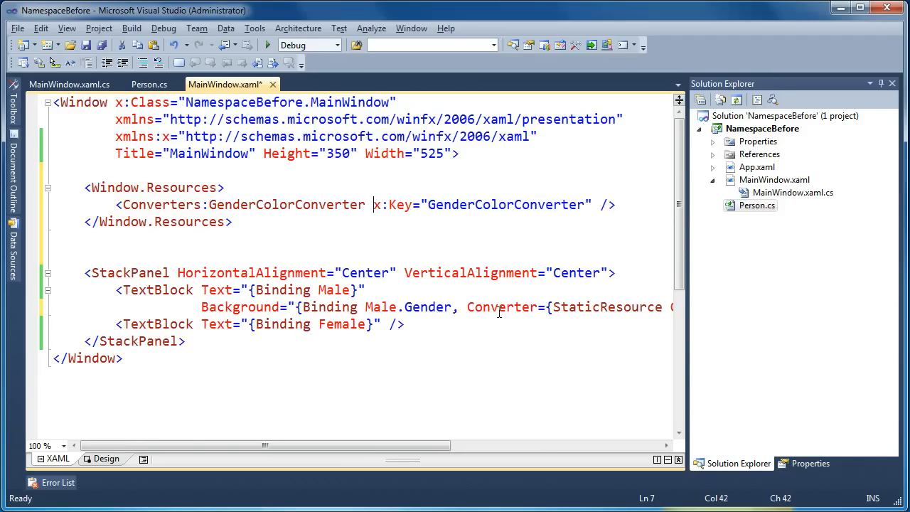
{"action": "double_click", "coordinate": [506, 204]}
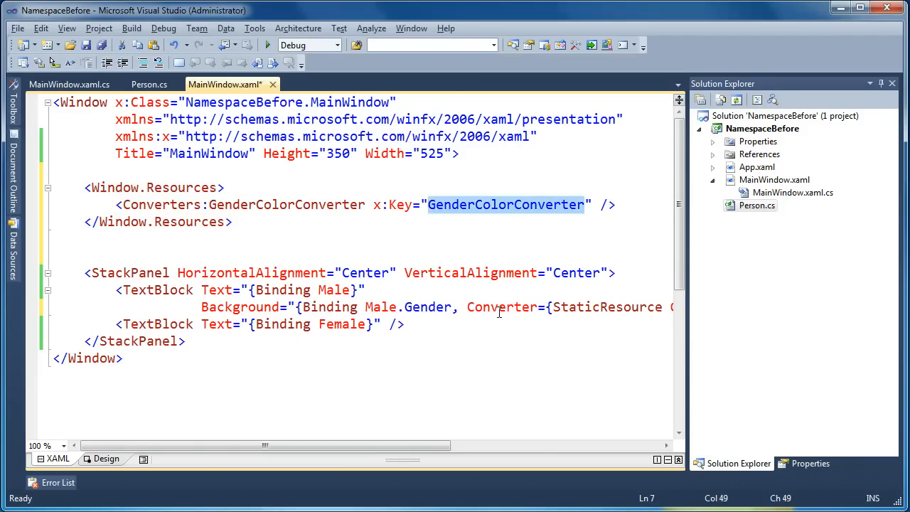
{"action": "left_click", "coordinate": [372, 204]}
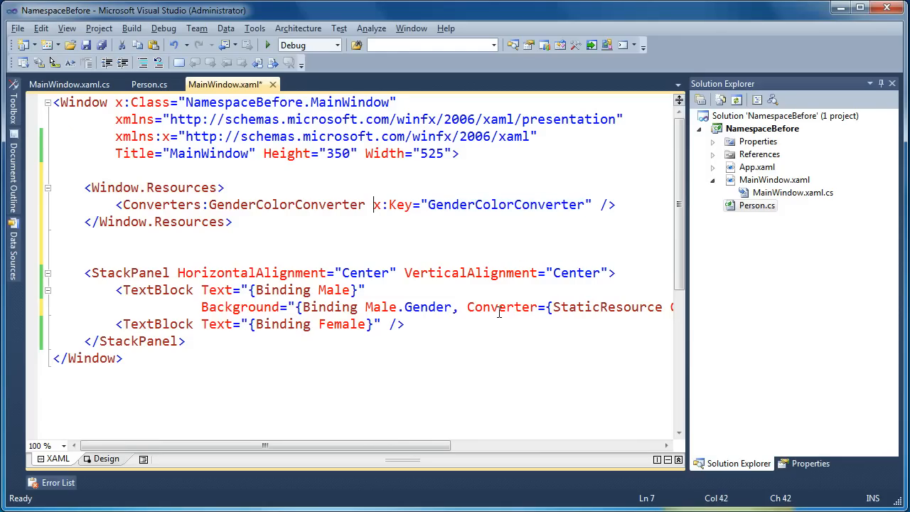
{"action": "double_click", "coordinate": [287, 204]}
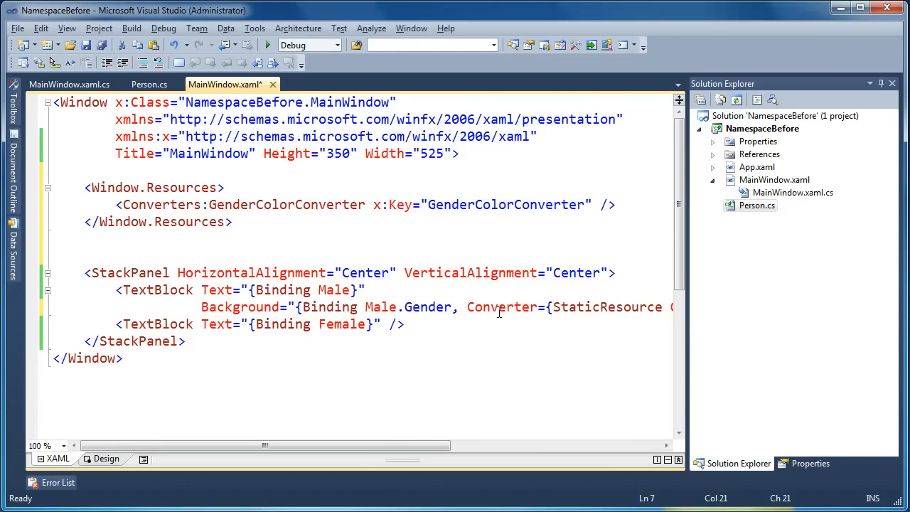
{"action": "left_click", "coordinate": [412, 204]}
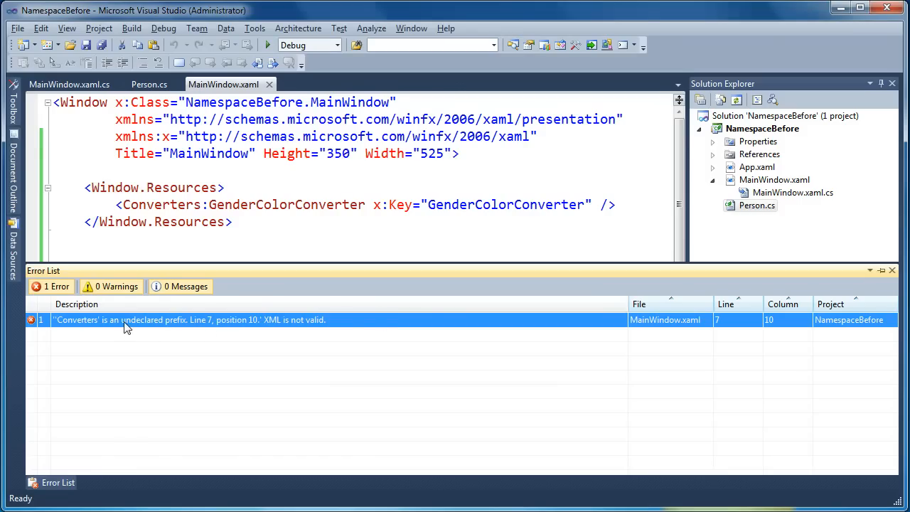
{"action": "mouse_move", "coordinate": [173, 204]}
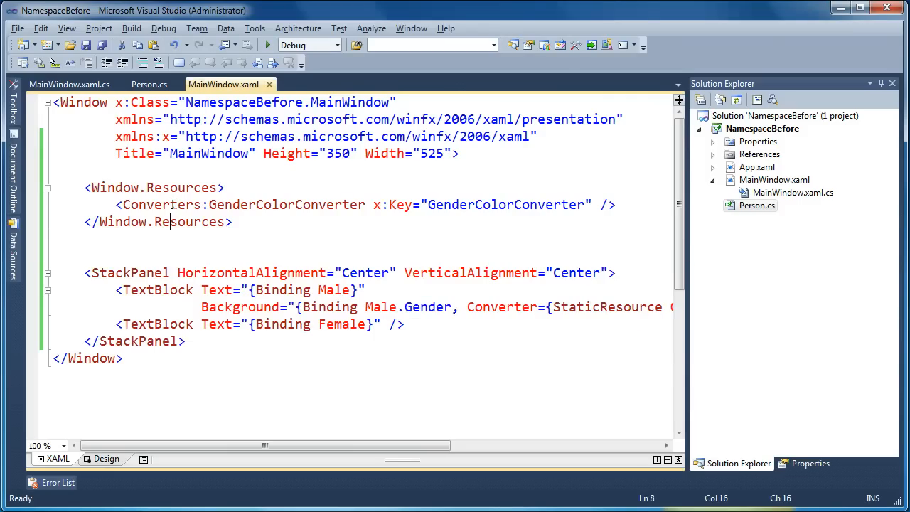
Step: Note the undeclared Converters prefix and start a blank line among the Window xmlns declarations
{"action": "double_click", "coordinate": [288, 204]}
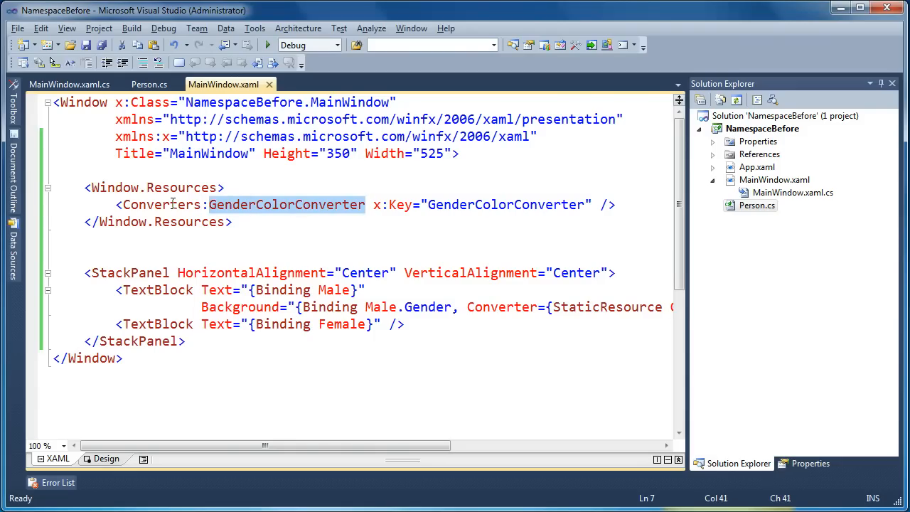
{"action": "left_click", "coordinate": [365, 119]}
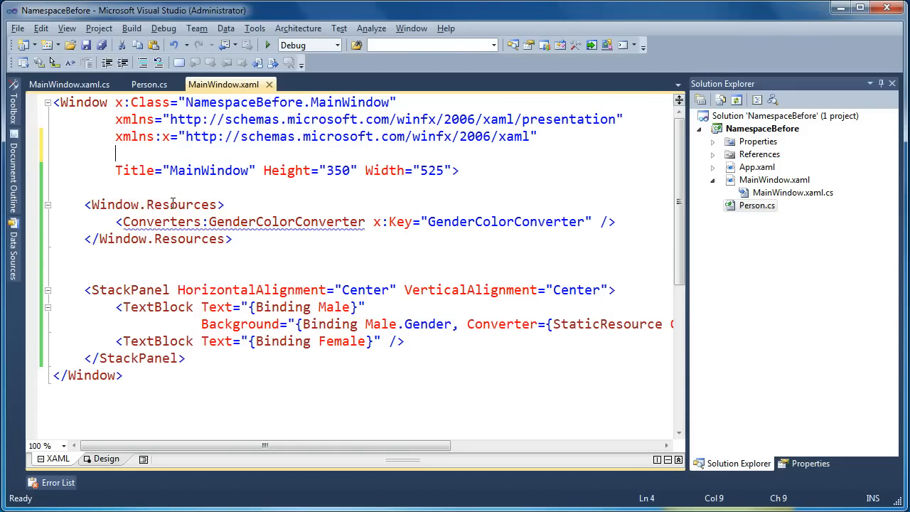
Step: Declare xmlns:Converters="clr-namespace:NamespaceBefore" on the Window and check the remaining type error
{"action": "type", "text": "xmlns:"}
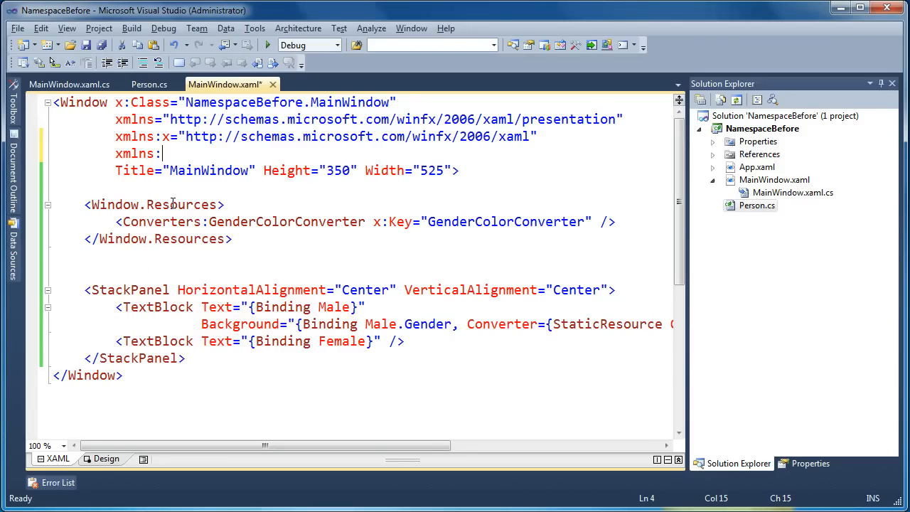
{"action": "type", "text": "Conv"}
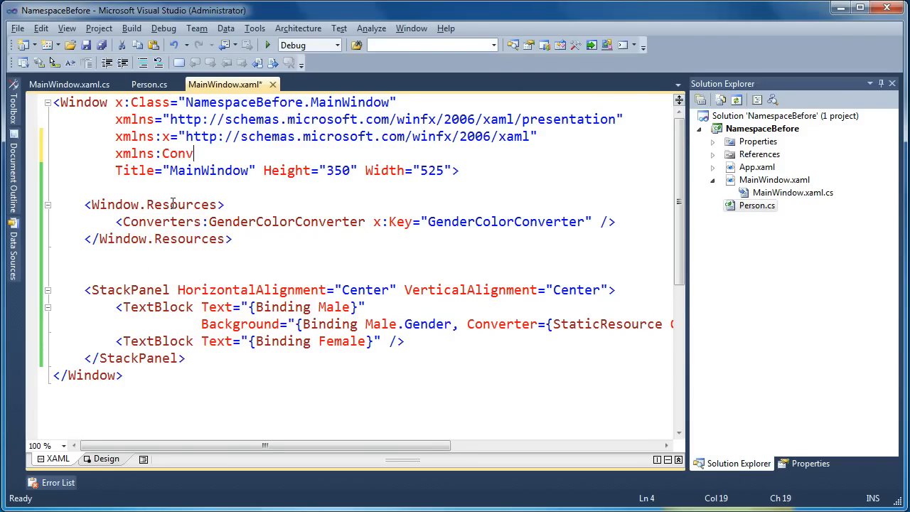
{"action": "type", "text": "erters"}
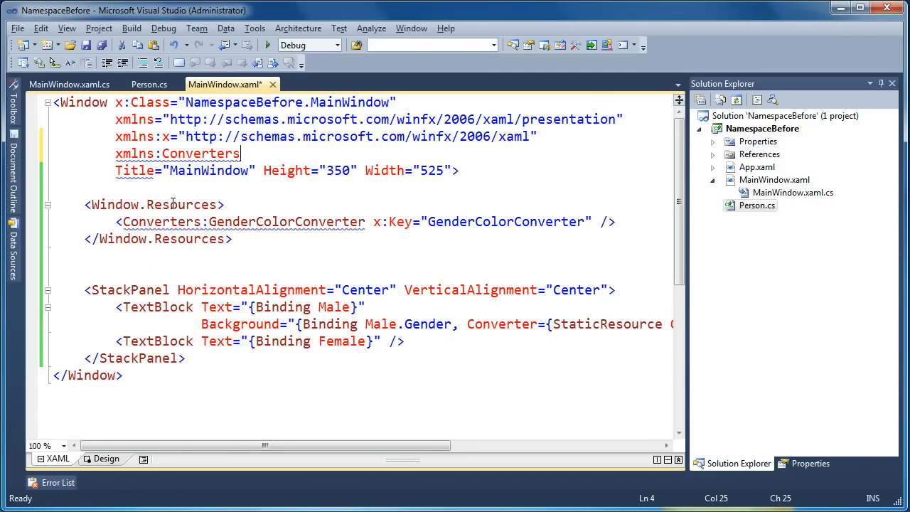
{"action": "type", "text": "=\"clr-namespace:NamespaceBefore"}
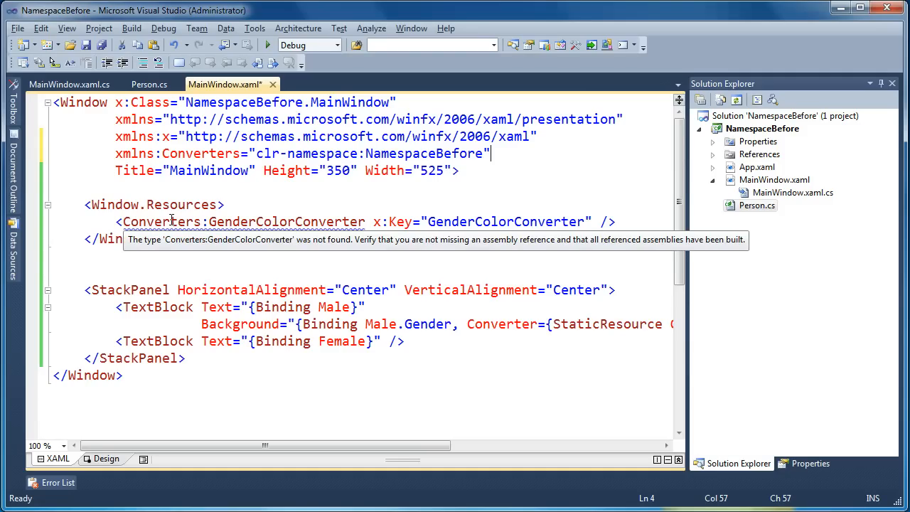
{"action": "left_click", "coordinate": [209, 221]}
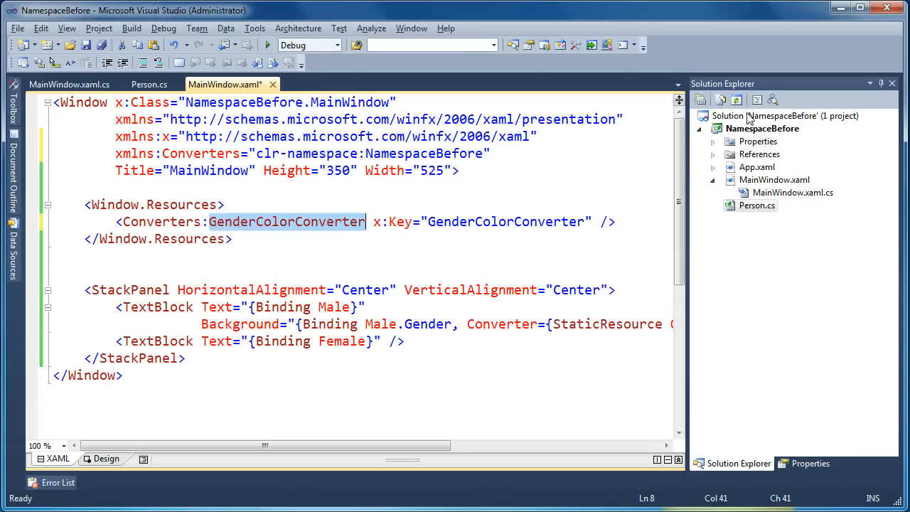
Step: Add a new GenderColorConverter class file to the NamespaceBefore project
{"action": "left_click", "coordinate": [763, 128]}
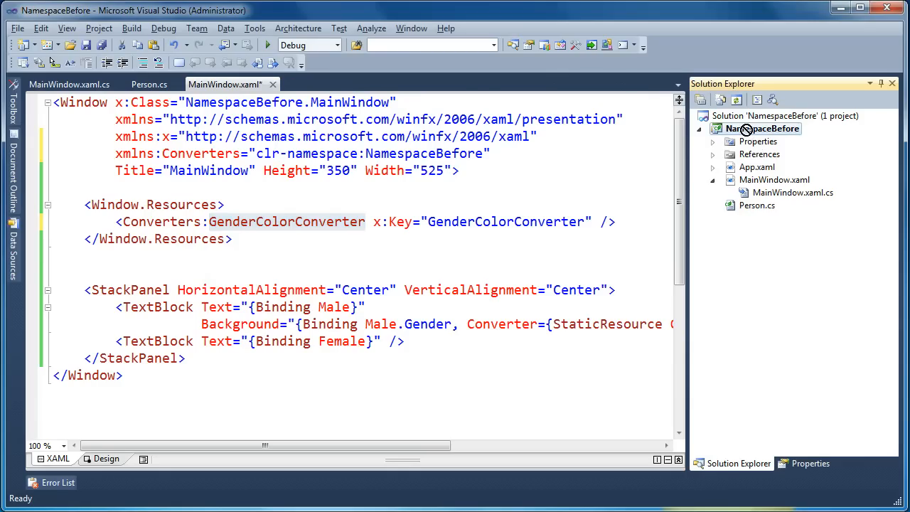
{"action": "right_click", "coordinate": [770, 129]}
{"action": "type", "text": "GenderColorConve"}
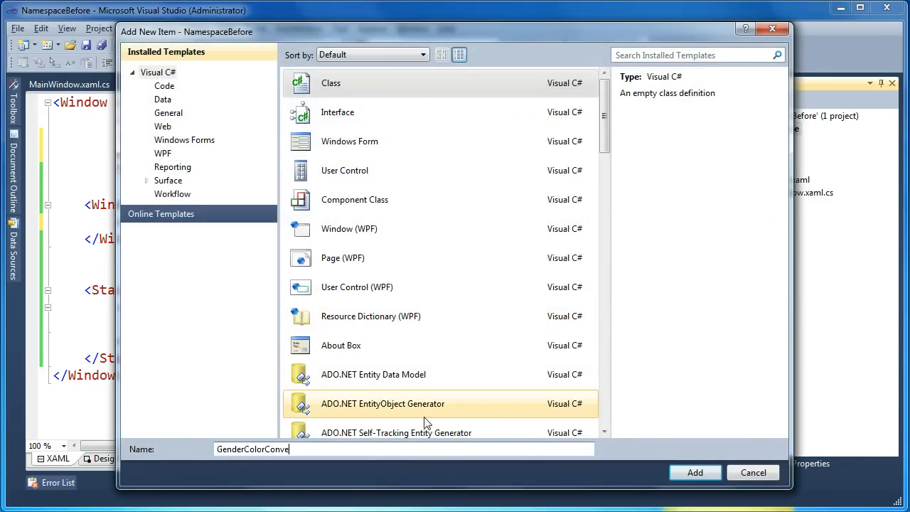
{"action": "left_click", "coordinate": [695, 472]}
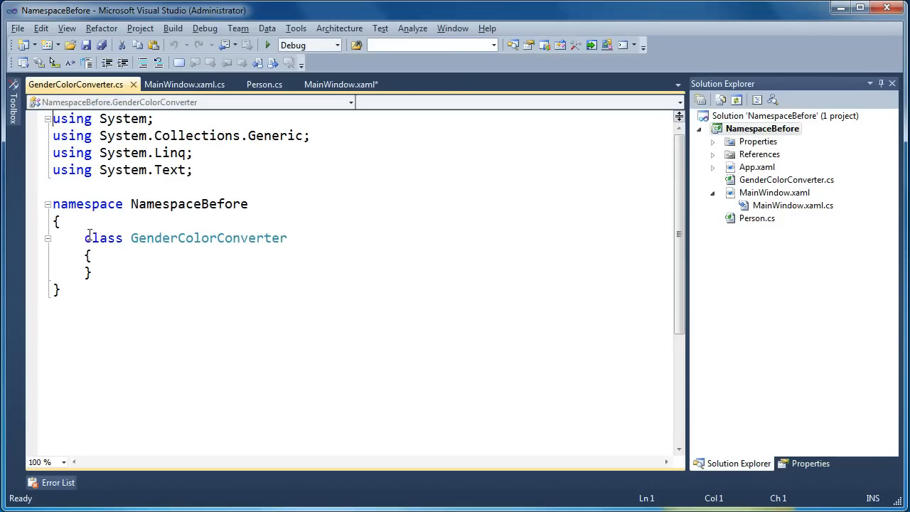
Step: Make the public GenderColorConverter class derive from IValueConverter
{"action": "type", "text": "public"}
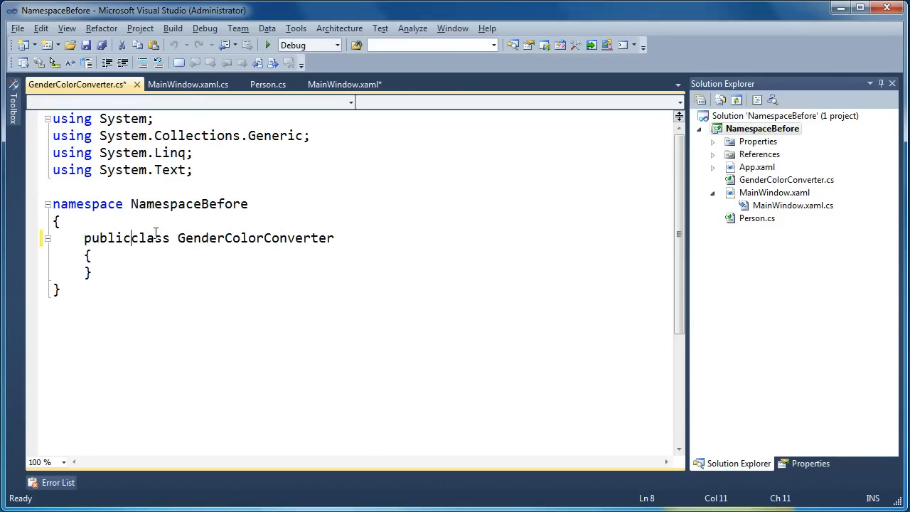
{"action": "type", "text": ": I"}
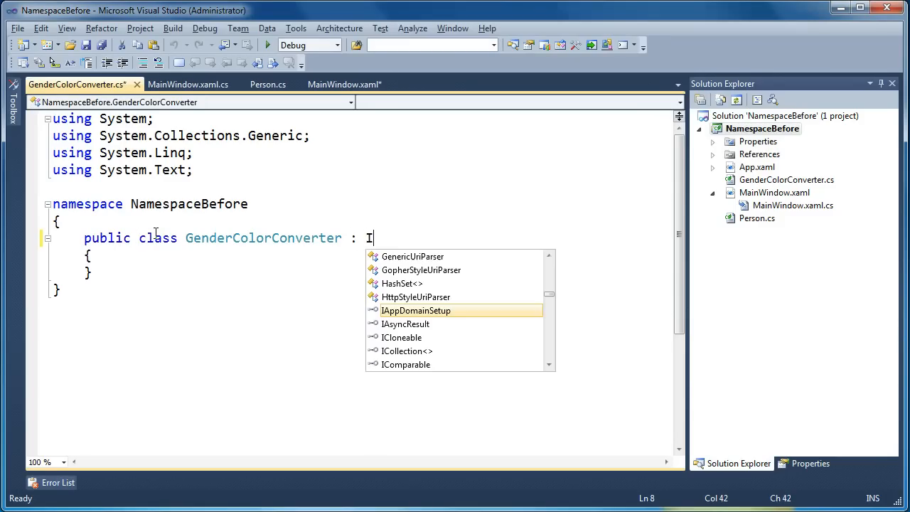
{"action": "type", "text": "ValueCon"}
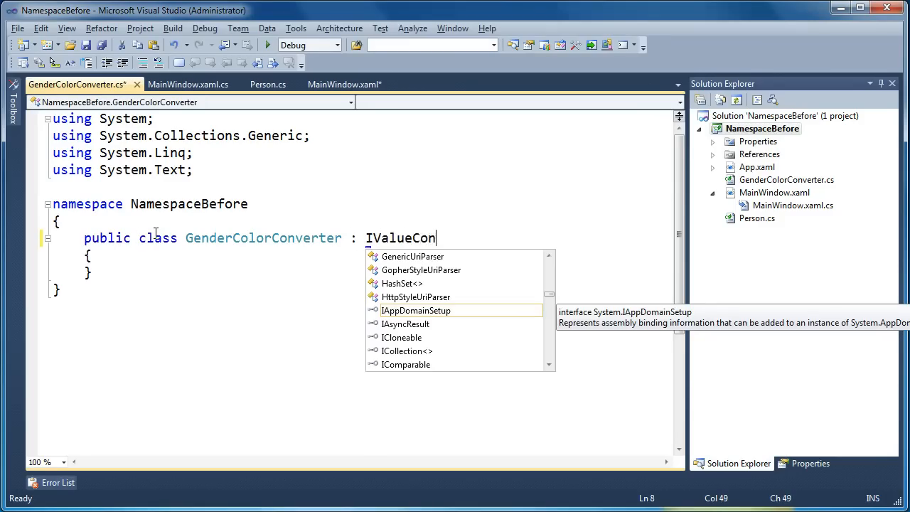
{"action": "type", "text": "verter"}
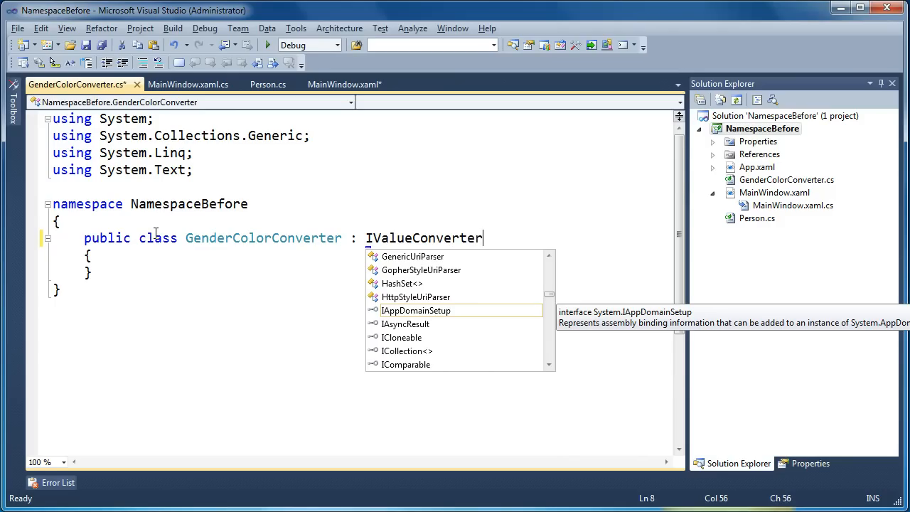
{"action": "key", "text": "Escape"}
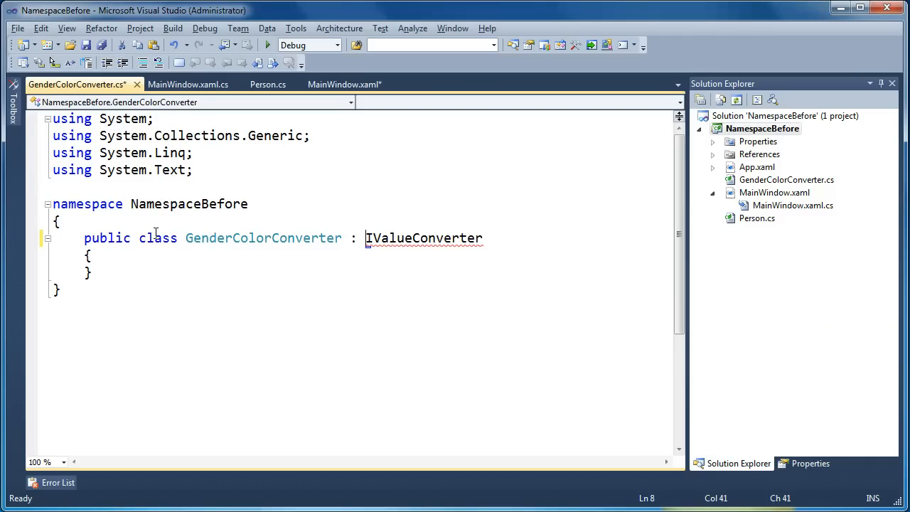
Step: Import System.Windows.Data and generate stub Convert and ConvertBack methods
{"action": "left_click", "coordinate": [375, 254]}
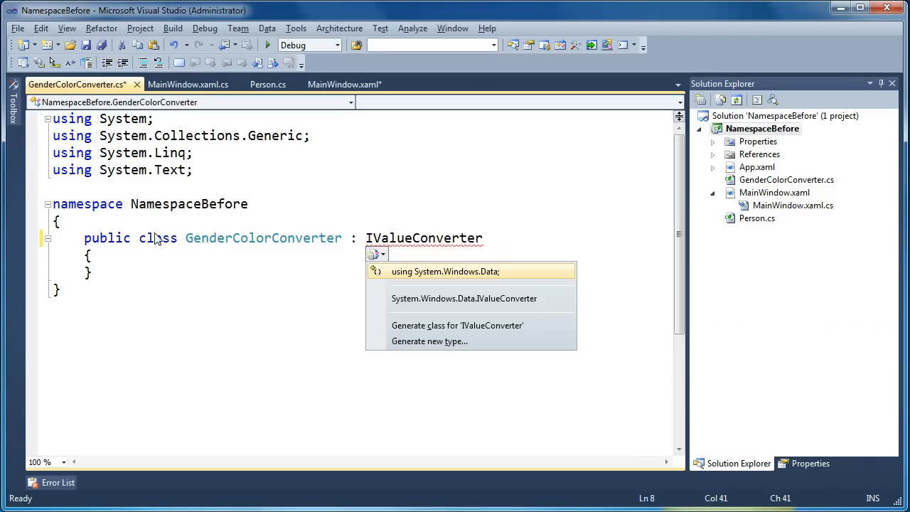
{"action": "left_click", "coordinate": [445, 271]}
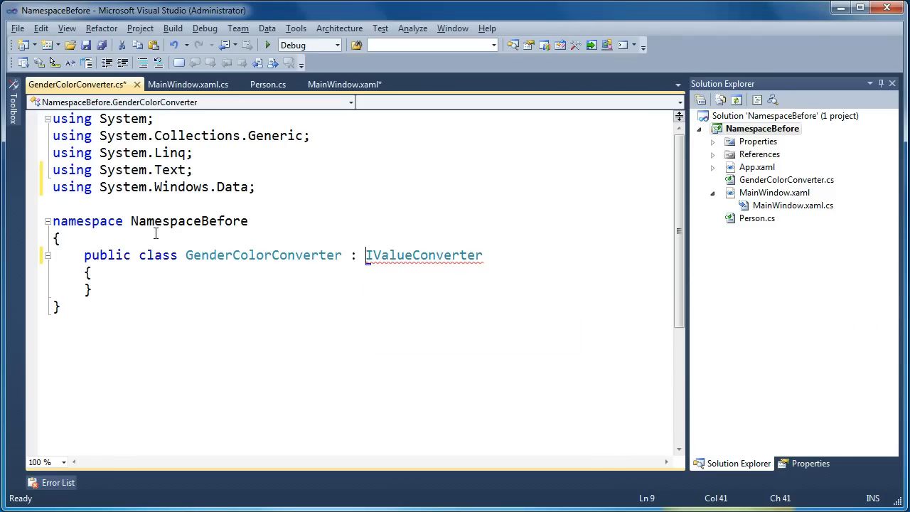
{"action": "left_click", "coordinate": [377, 270]}
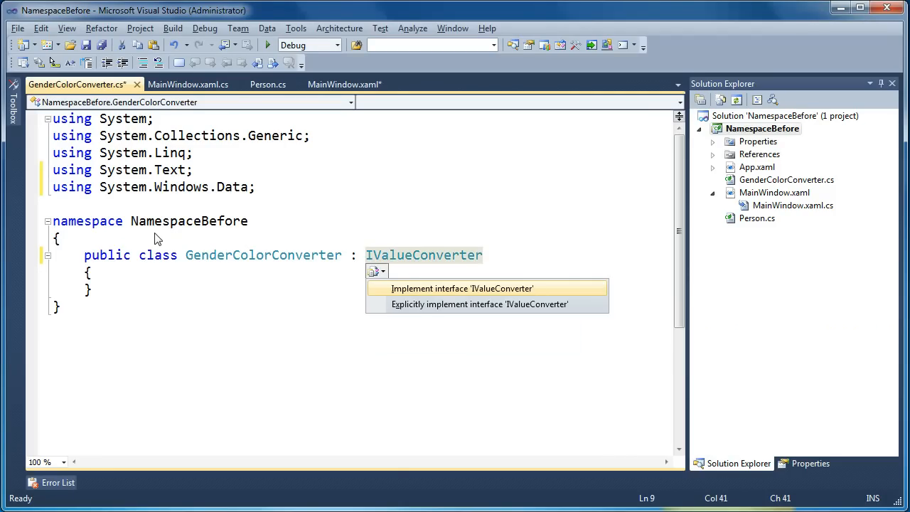
{"action": "left_click", "coordinate": [462, 288]}
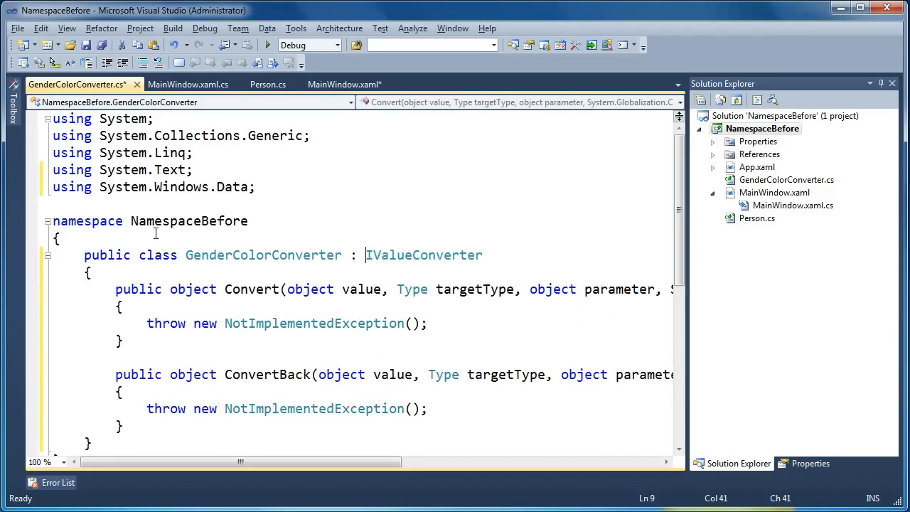
{"action": "double_click", "coordinate": [424, 254]}
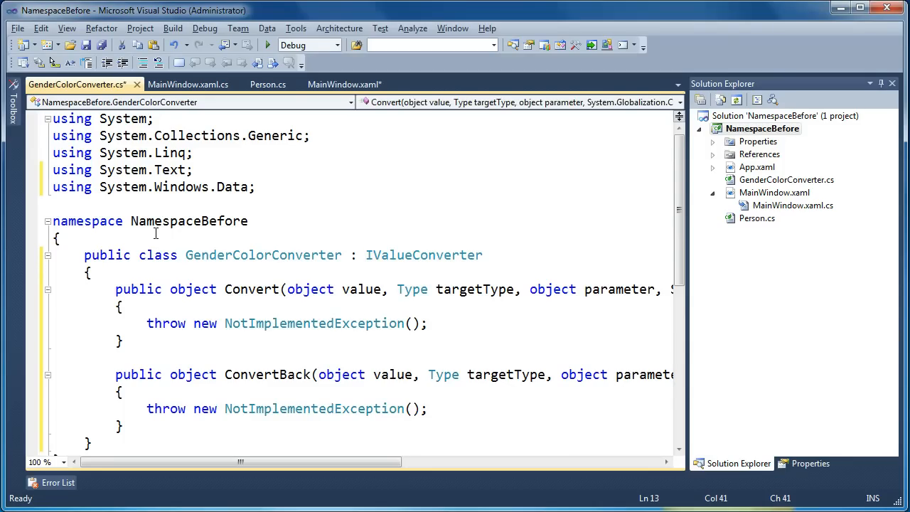
Step: Delete the NotImplementedException throw from Convert, leaving its body empty
{"action": "left_click", "coordinate": [193, 323]}
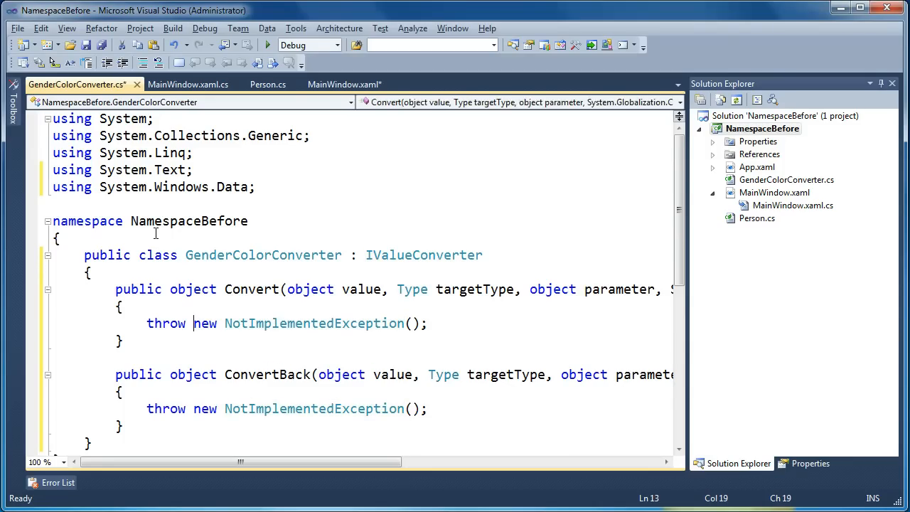
{"action": "key", "text": "Delete"}
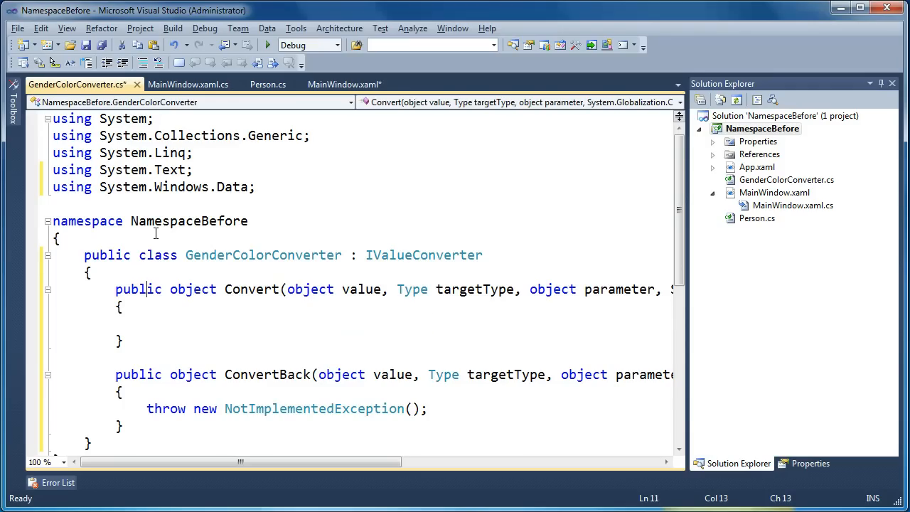
{"action": "double_click", "coordinate": [361, 289]}
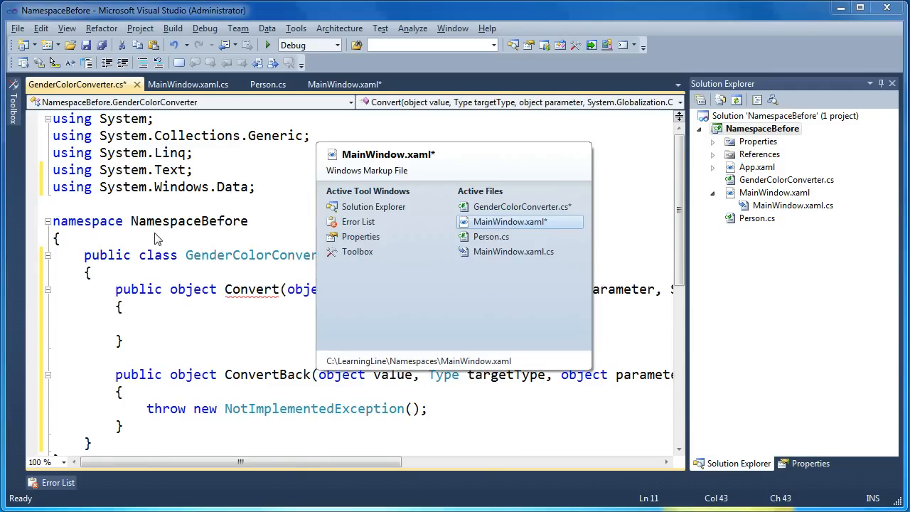
Step: Check the converter key in the MainWindow.xaml binding and return to the converter code
{"action": "left_click", "coordinate": [510, 221]}
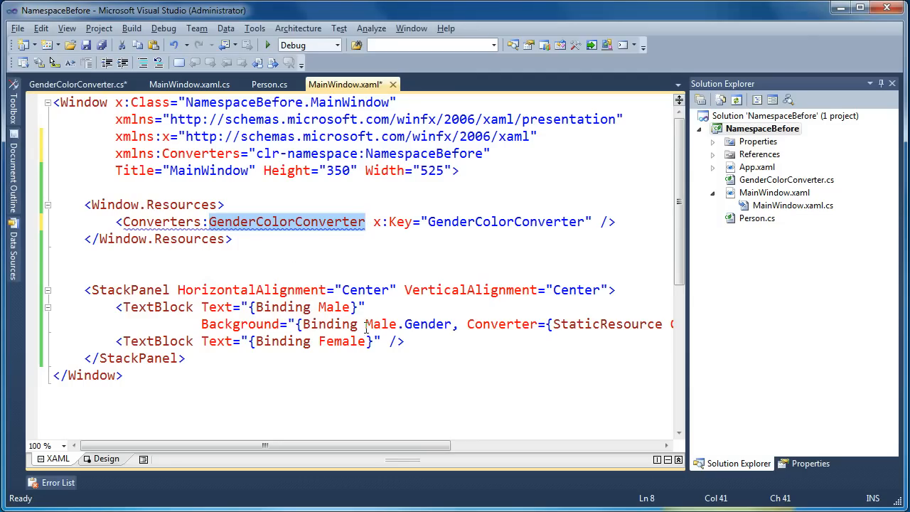
{"action": "double_click", "coordinate": [382, 323]}
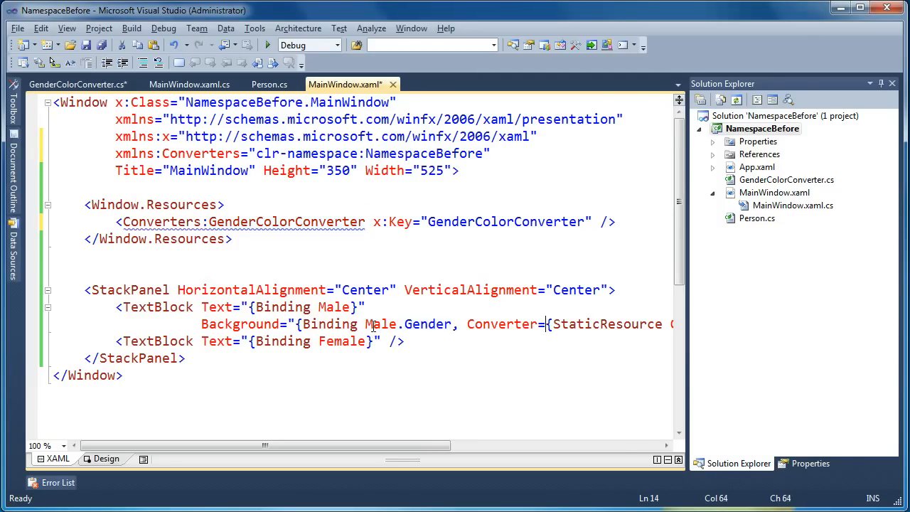
{"action": "double_click", "coordinate": [451, 323]}
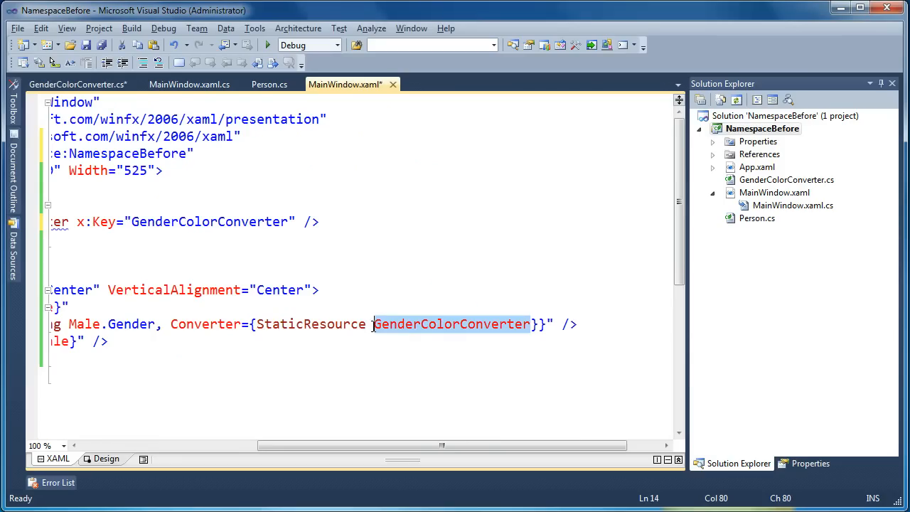
{"action": "left_click", "coordinate": [78, 84]}
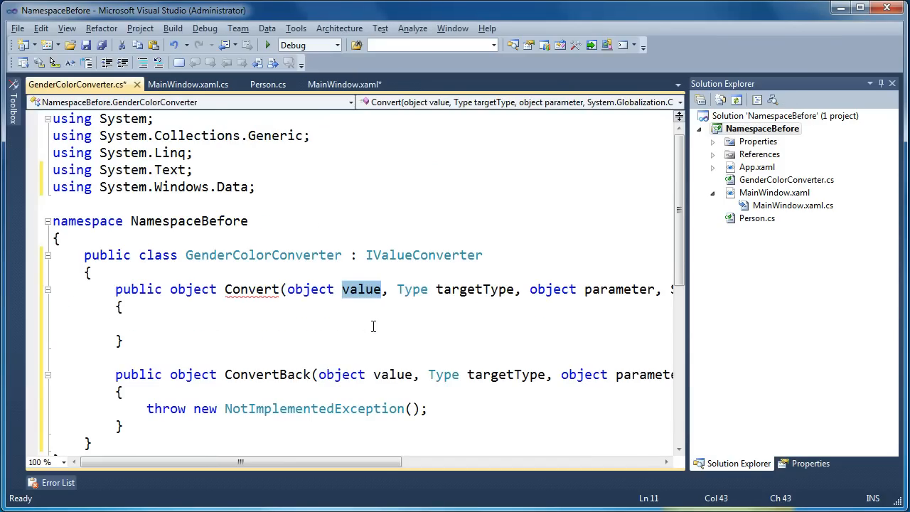
Step: Cast value to Gender and start an if checking gender == Gender.Male
{"action": "left_click", "coordinate": [123, 307]}
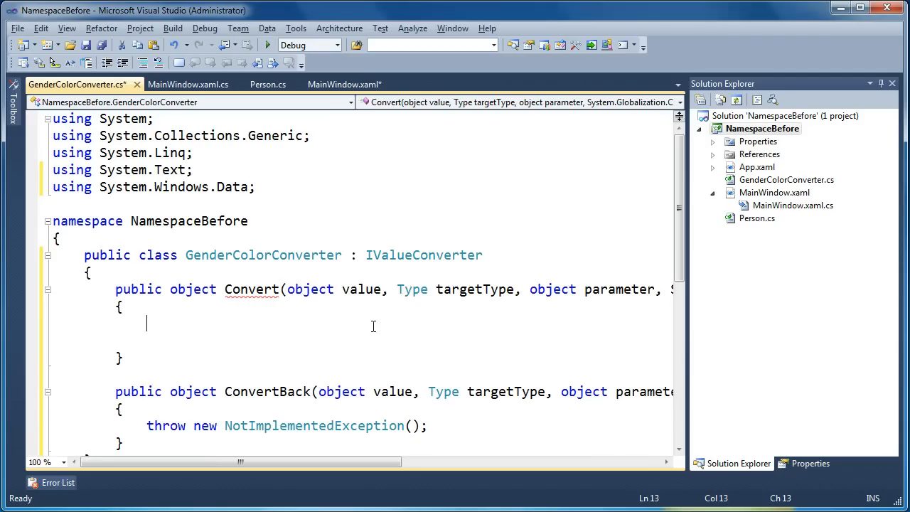
{"action": "type", "text": "Gender gender = cal"}
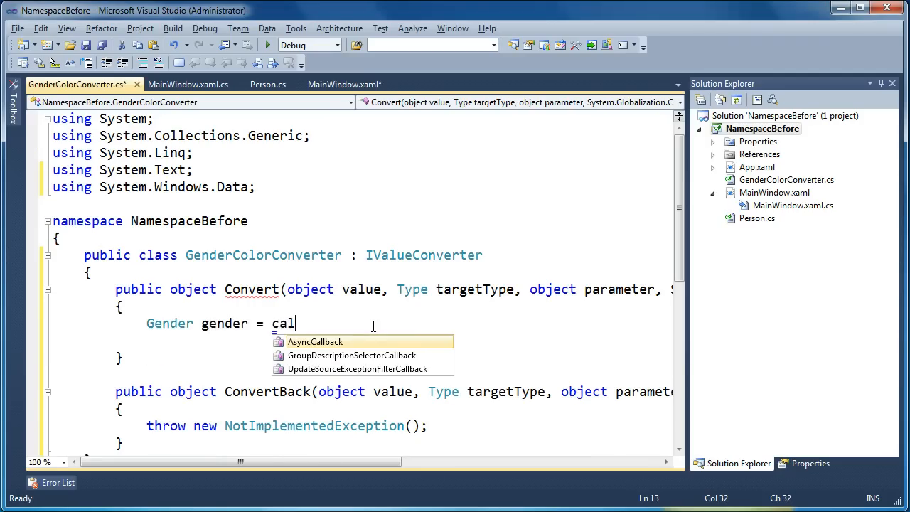
{"action": "type", "text": "(Gende"}
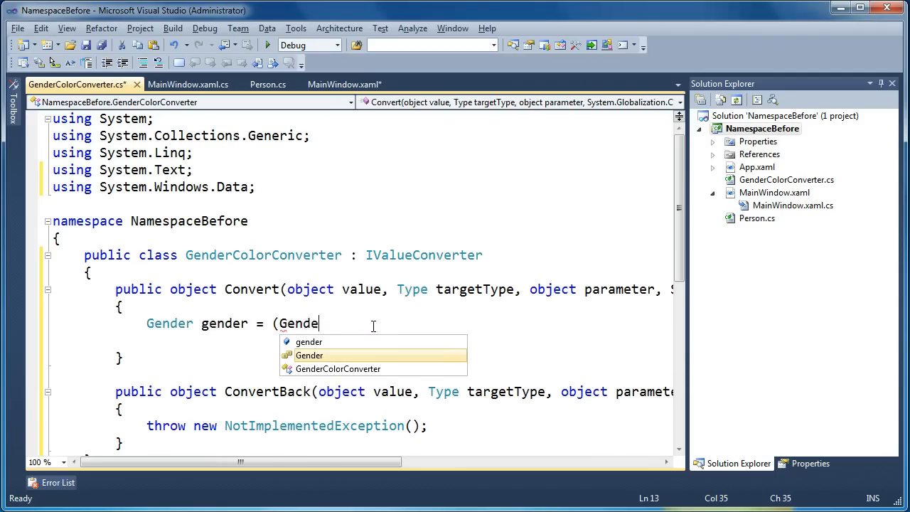
{"action": "type", "text": "r)value;"}
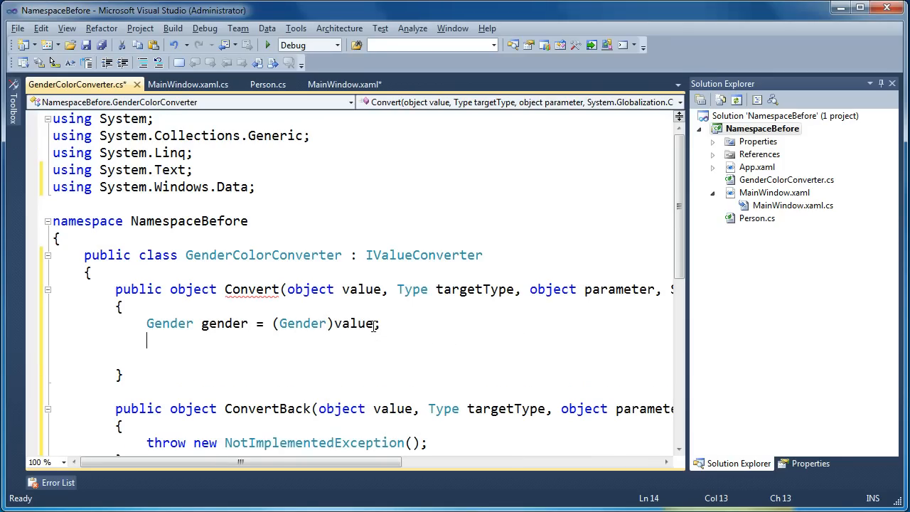
{"action": "type", "text": "if (gender."}
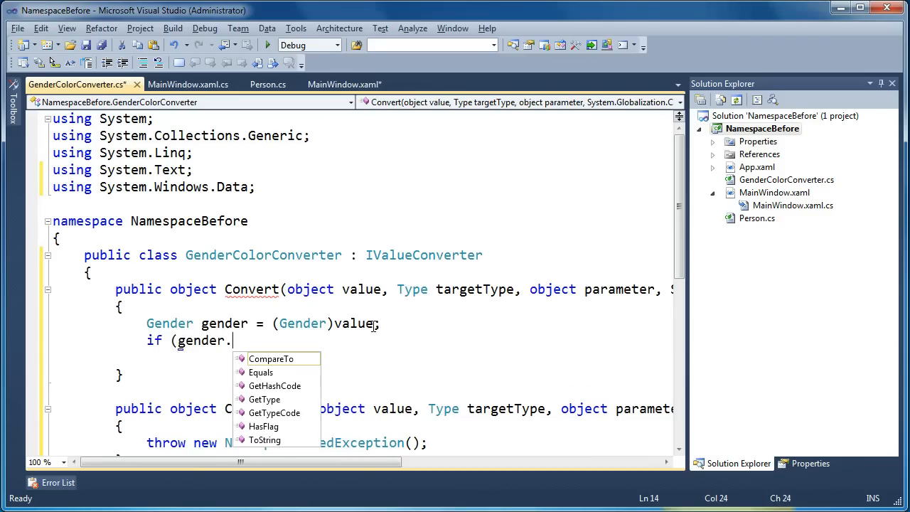
{"action": "type", "text": "== Gender."}
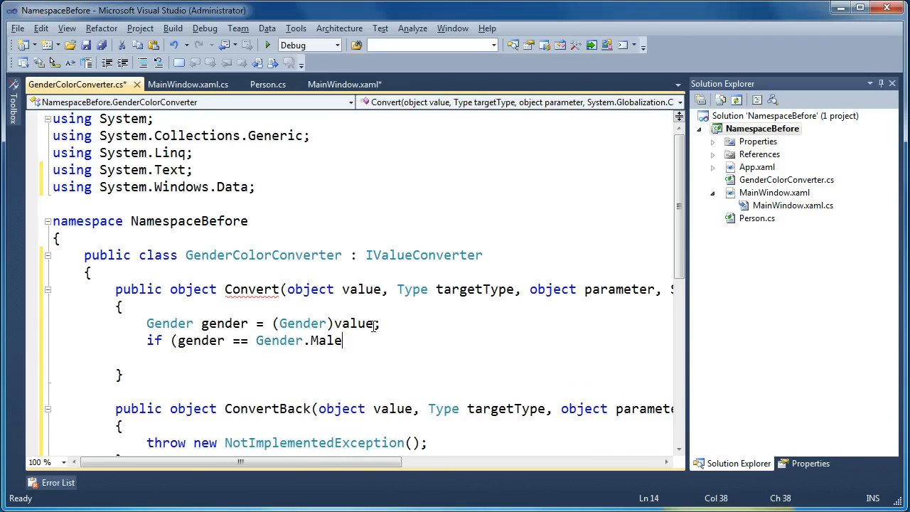
{"action": "type", "text": ")"}
{"action": "type", "text": "return new Sol"}
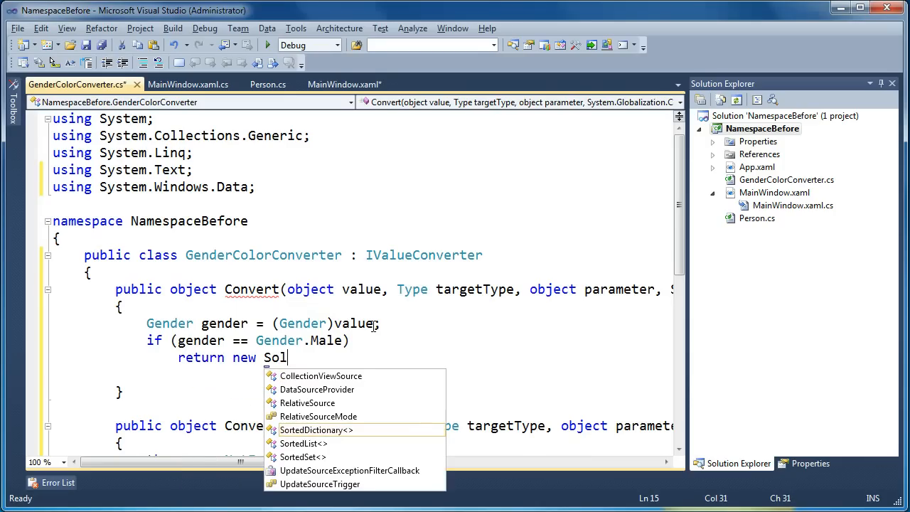
Step: Return new SolidColorBrush(Colors.Blue) for Male, importing System.Windows.Media
{"action": "type", "text": "idCol"}
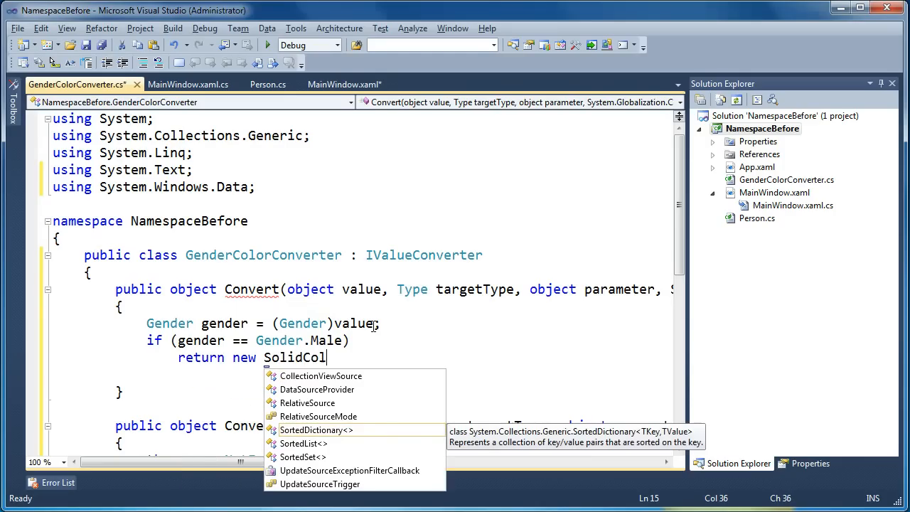
{"action": "type", "text": "ros"}
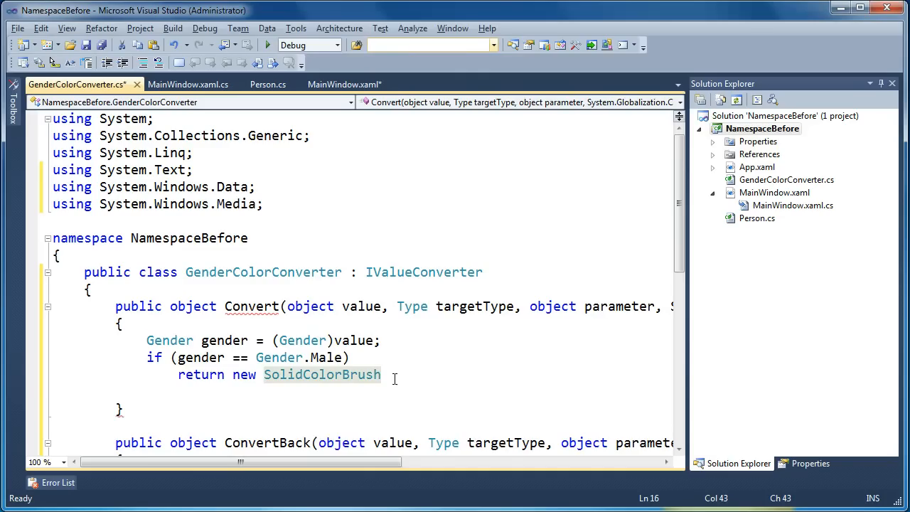
{"action": "type", "text": "("}
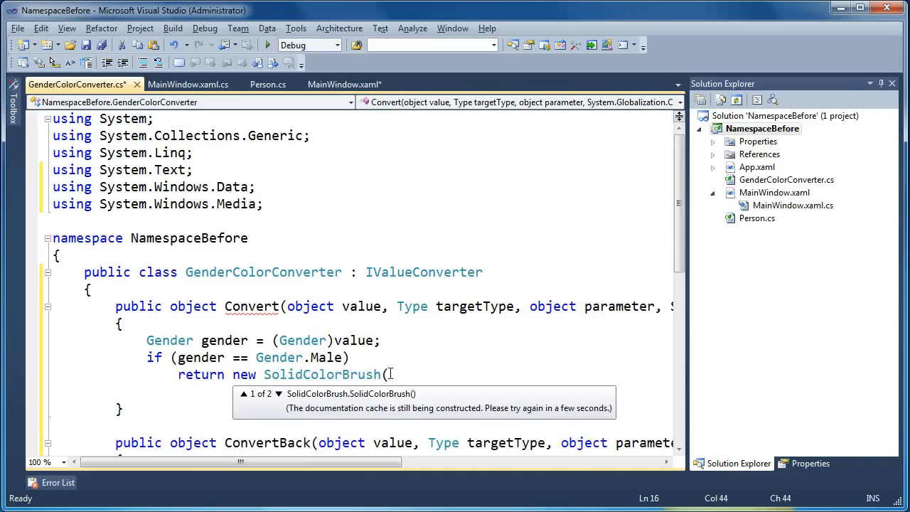
{"action": "type", "text": "Colors"}
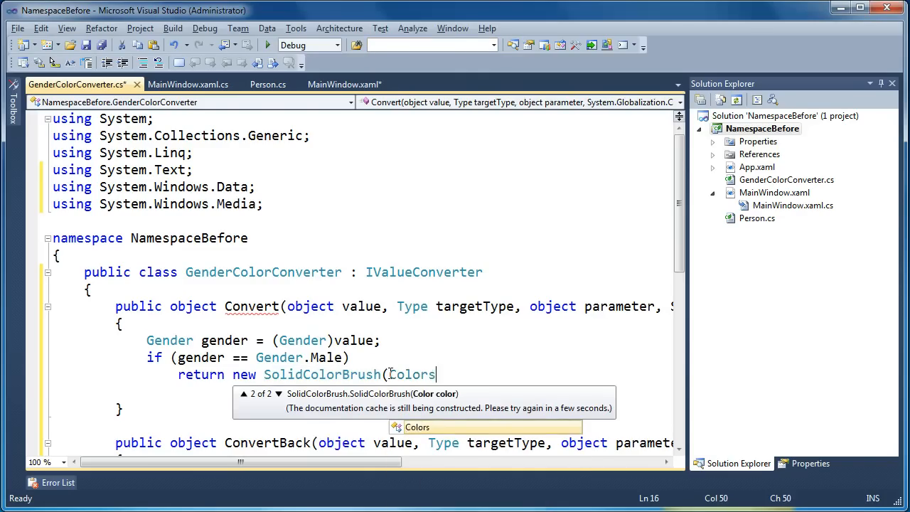
{"action": "type", "text": ".Blue);"}
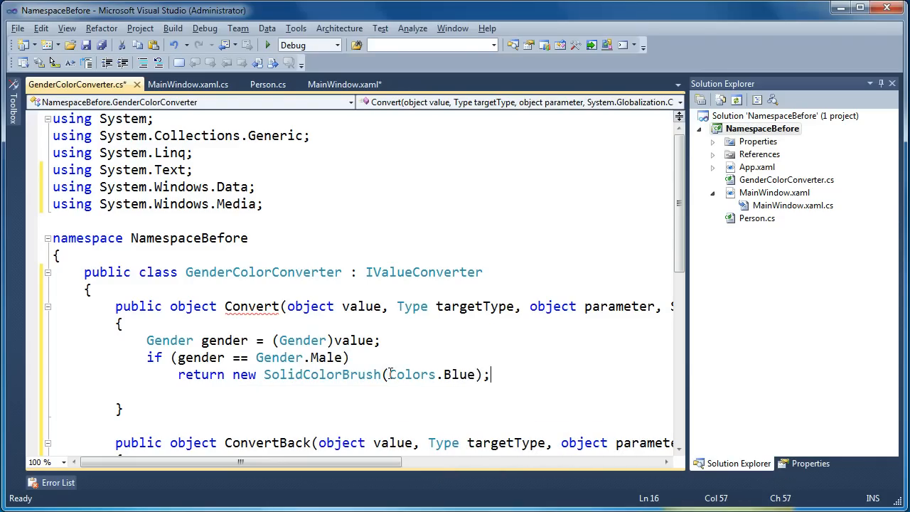
{"action": "key", "text": "Return"}
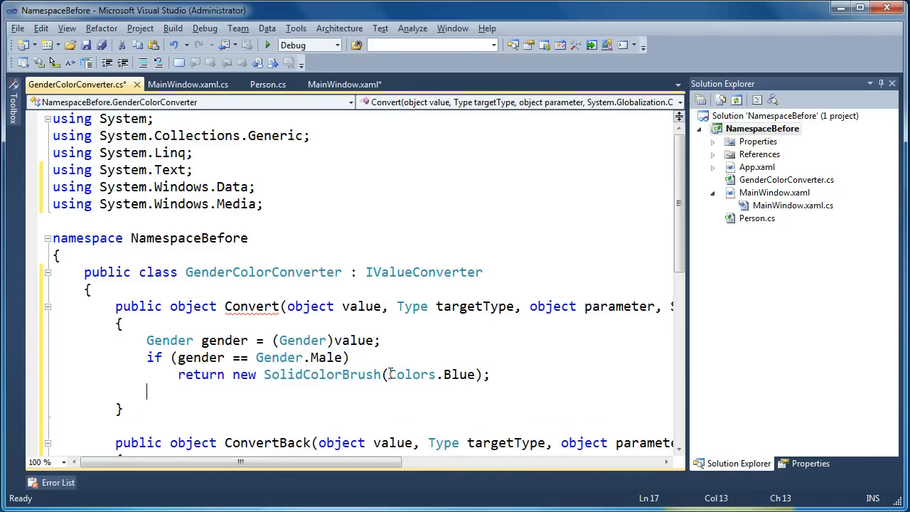
{"action": "key", "text": "Backspace"}
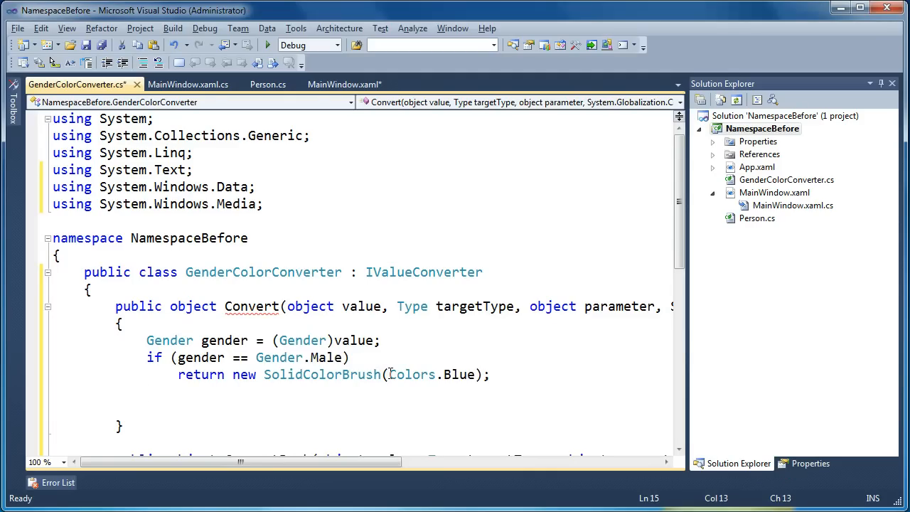
Step: Add else if (gender == Gender.Female) returning a pink SolidColorBrush
{"action": "type", "text": "else"}
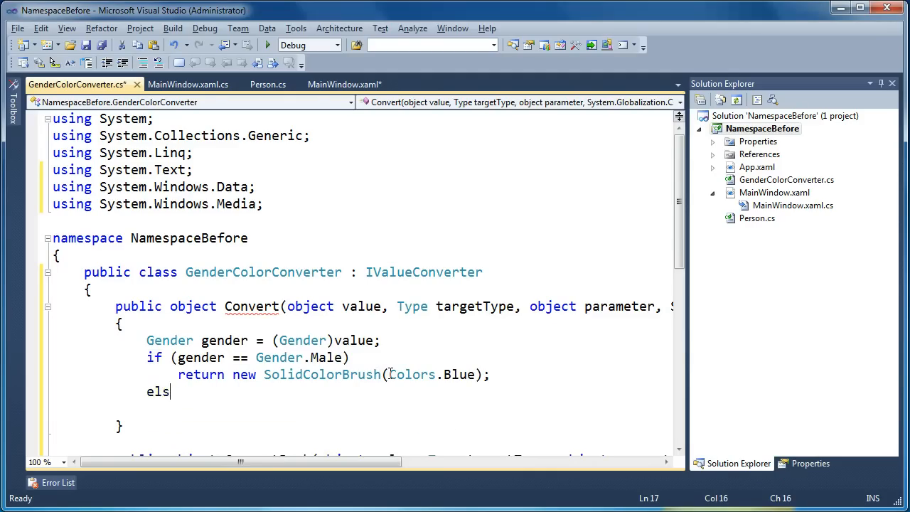
{"action": "type", "text": "e"}
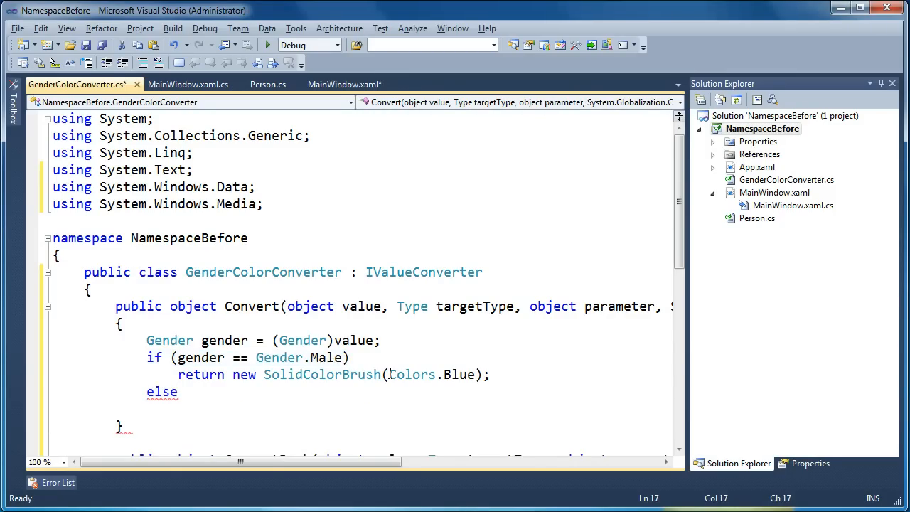
{"action": "type", "text": "if (gender == Gender"}
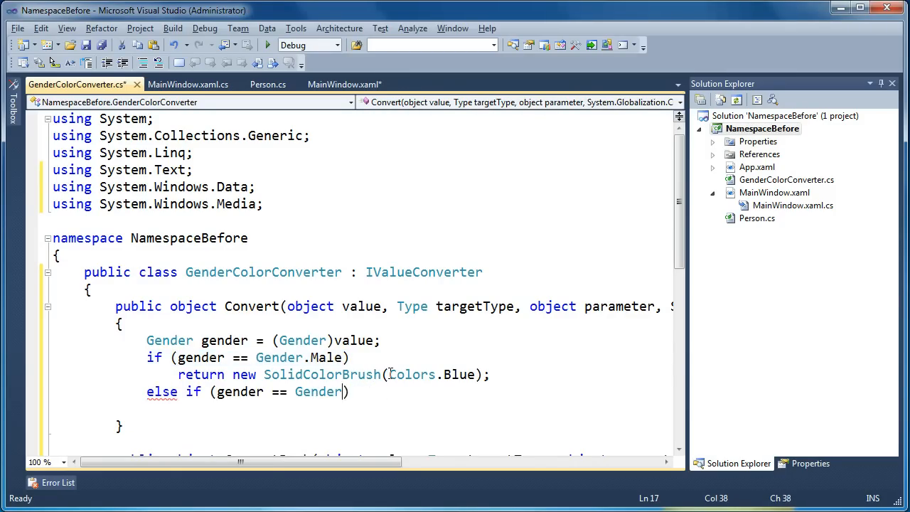
{"action": "type", "text": ".Female"}
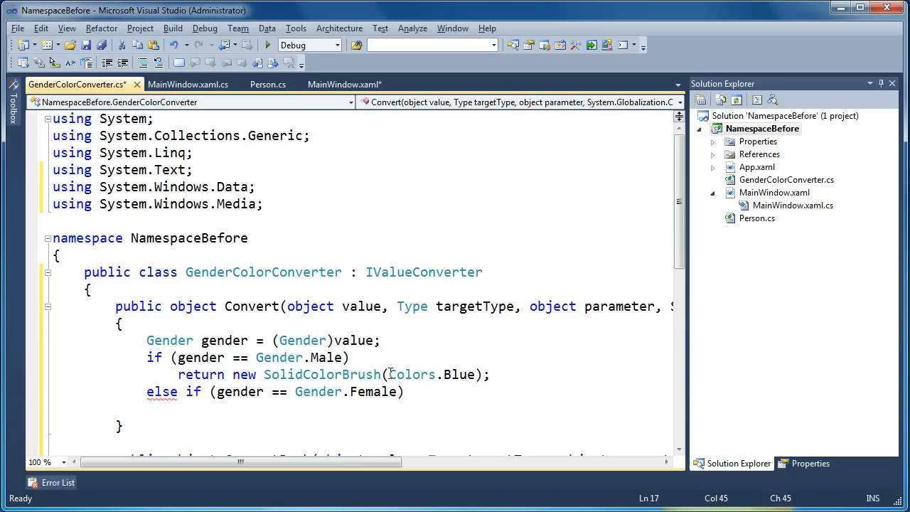
{"action": "type", "text": "return new SolidColorBrush(Colors.Blue);"}
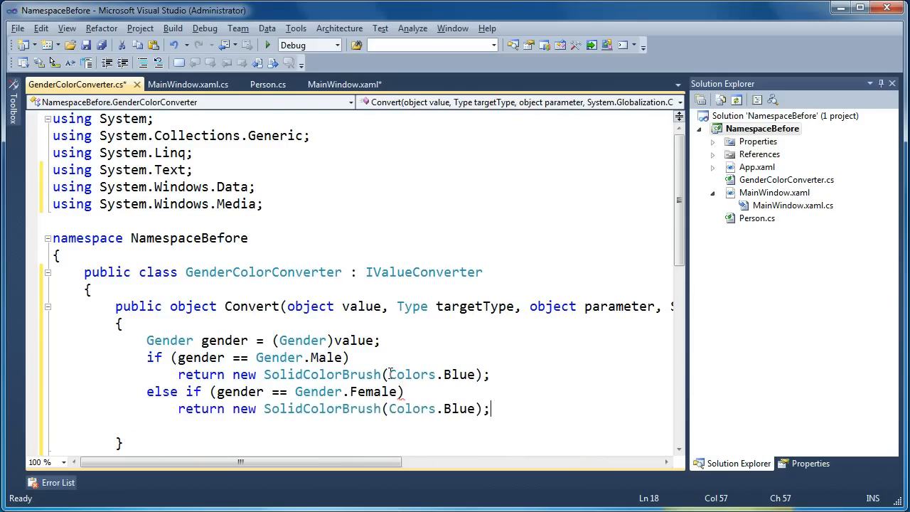
{"action": "type", "text": "Pink"}
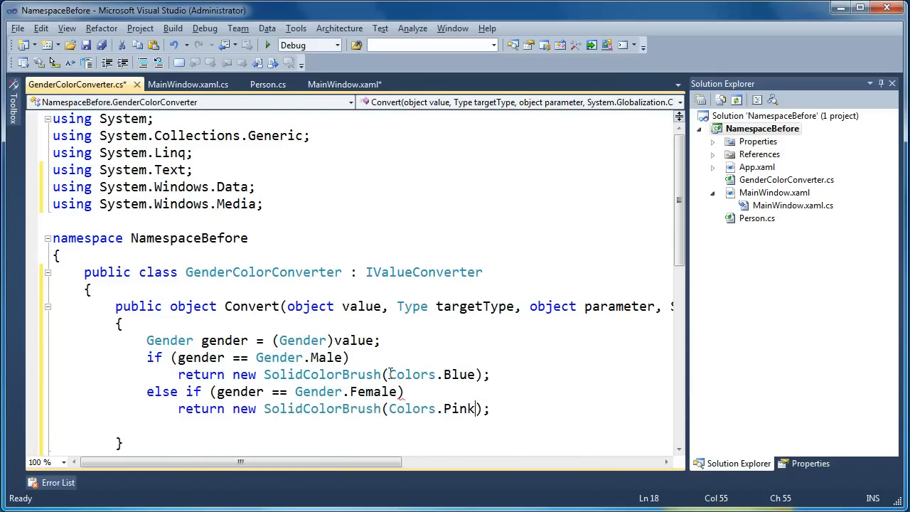
Step: Add else return Binding.DoNothing; and save GenderColorConverter.cs
{"action": "type", "text": "e"}
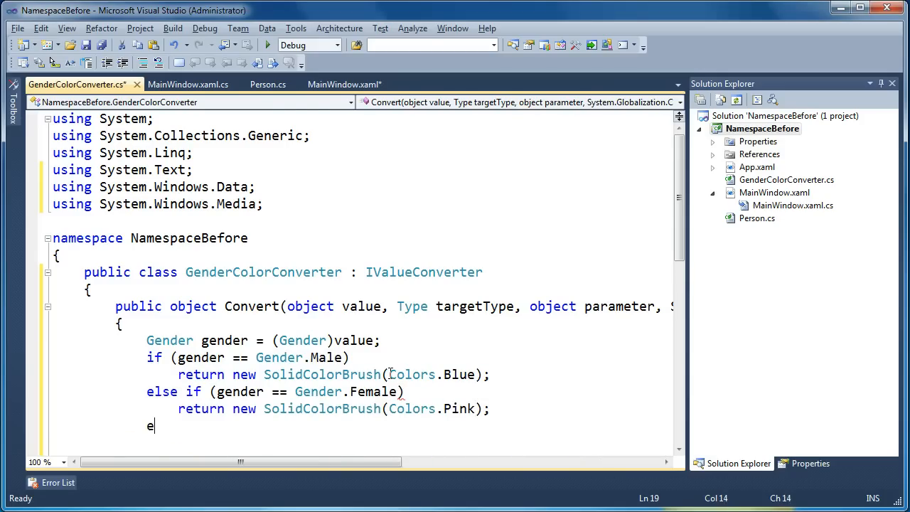
{"action": "type", "text": "lse"}
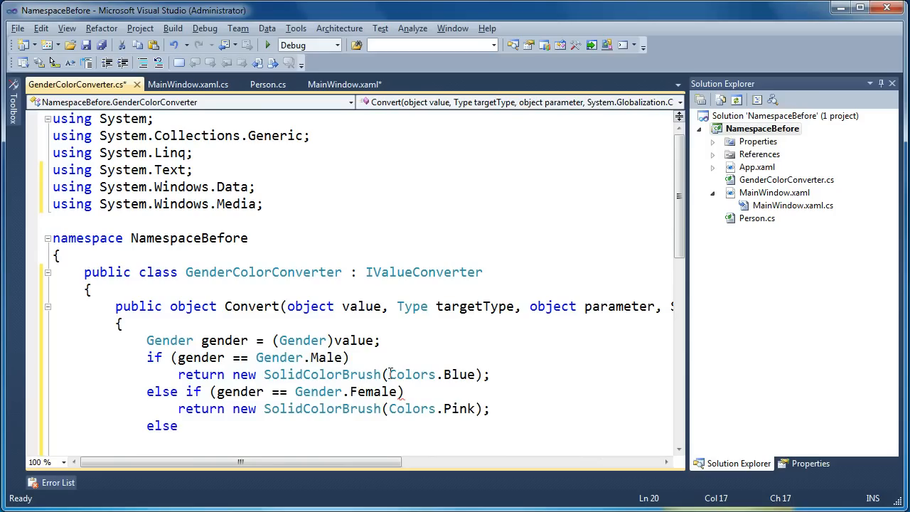
{"action": "type", "text": "return Binding.DoNothing;"}
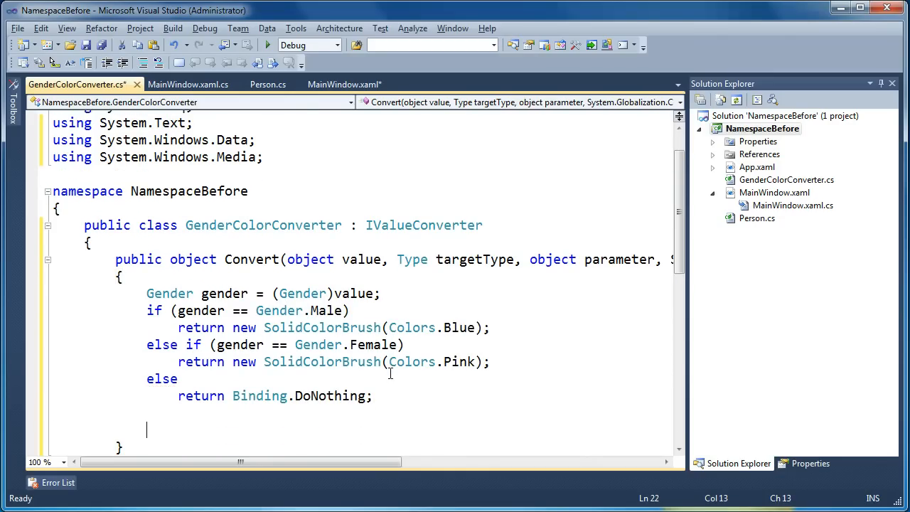
{"action": "key", "text": "ctrl+s"}
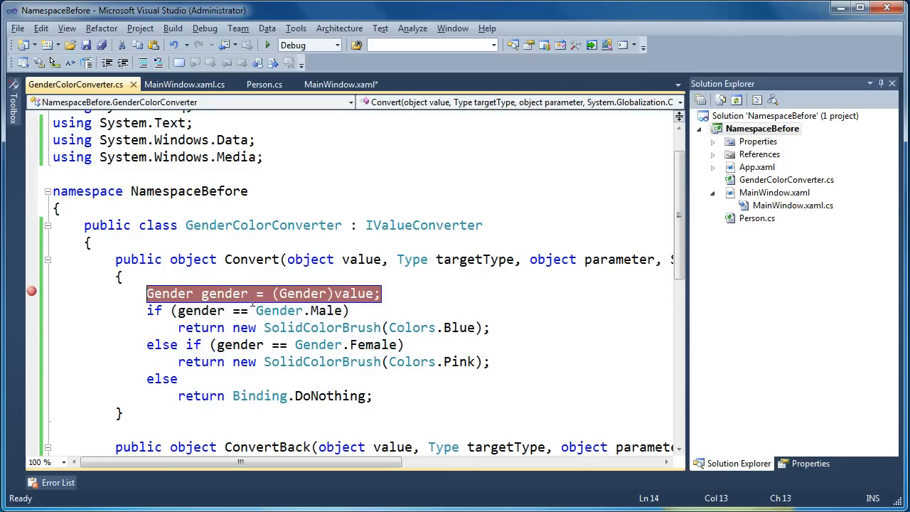
Step: Return to MainWindow.xaml and select Gender in the Male background binding
{"action": "left_click", "coordinate": [341, 83]}
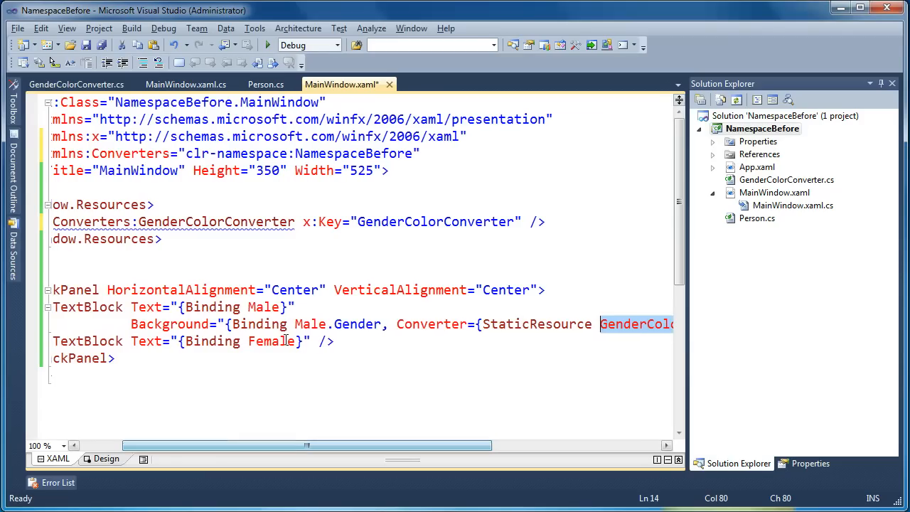
{"action": "double_click", "coordinate": [358, 324]}
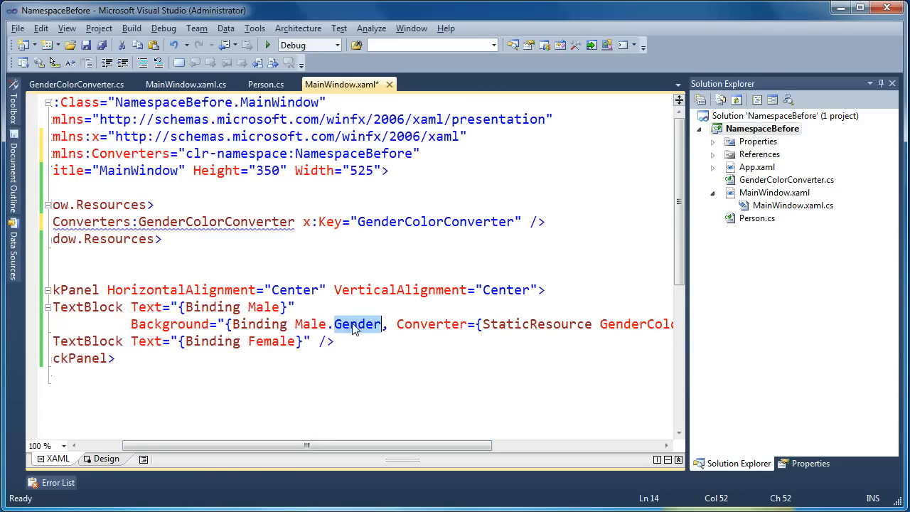
{"action": "mouse_move", "coordinate": [362, 344]}
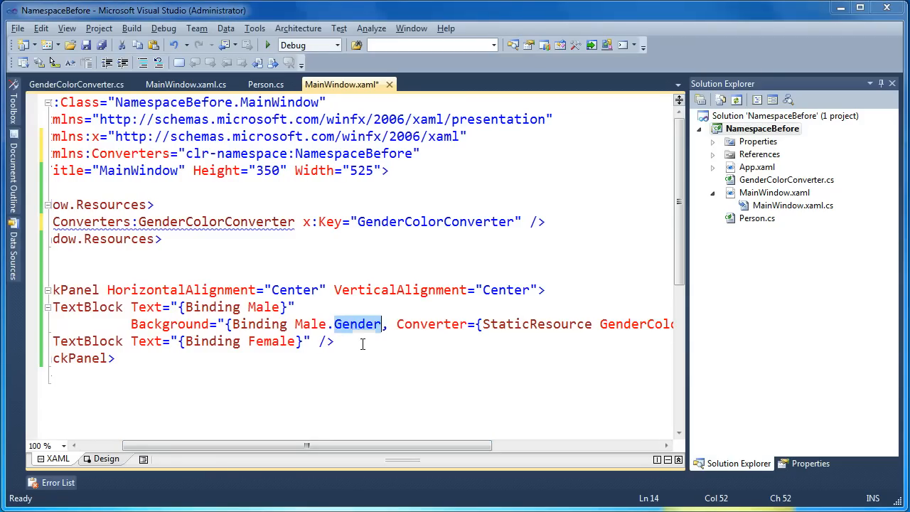
{"action": "mouse_move", "coordinate": [362, 335]}
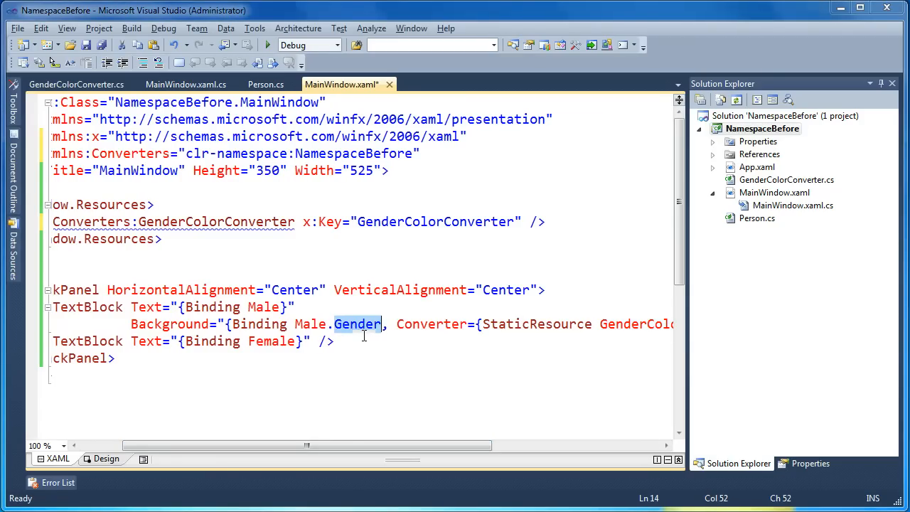
{"action": "mouse_move", "coordinate": [358, 324]}
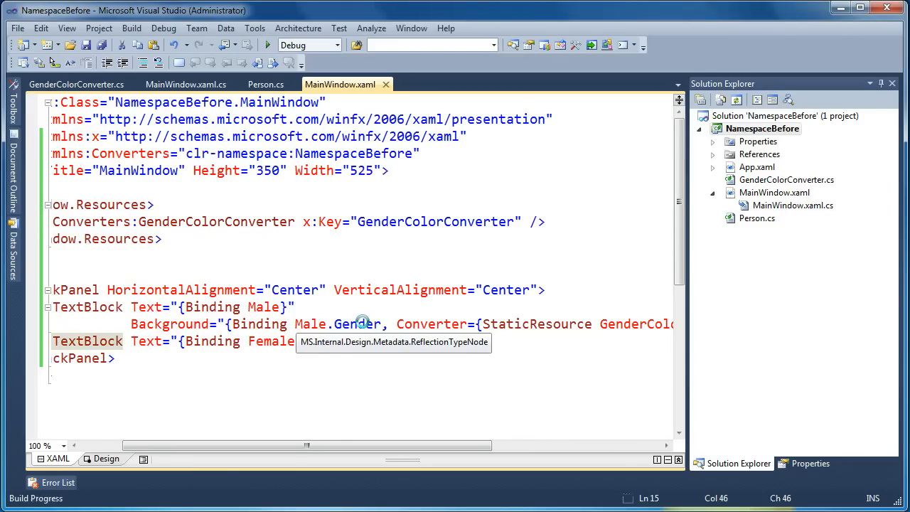
Step: Start debugging, hit the Convert breakpoint and dismiss the build Output pane
{"action": "left_click", "coordinate": [268, 45]}
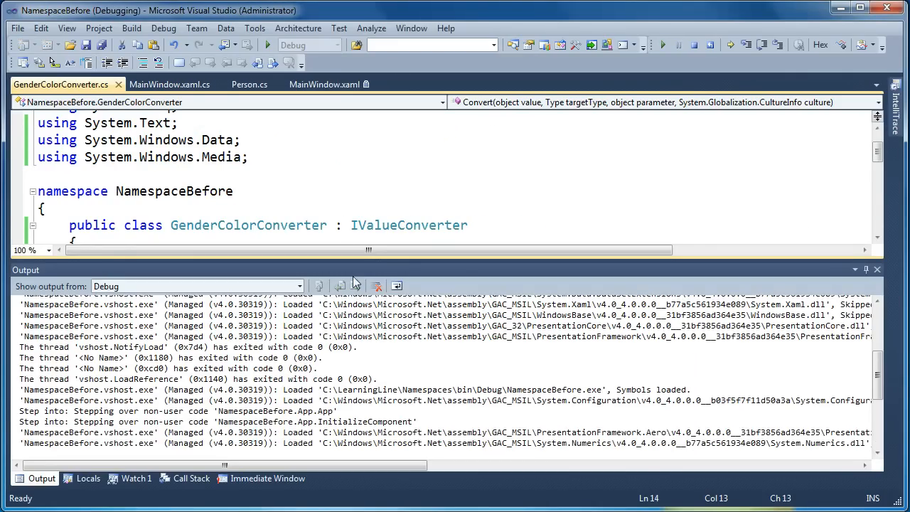
{"action": "left_click", "coordinate": [341, 225]}
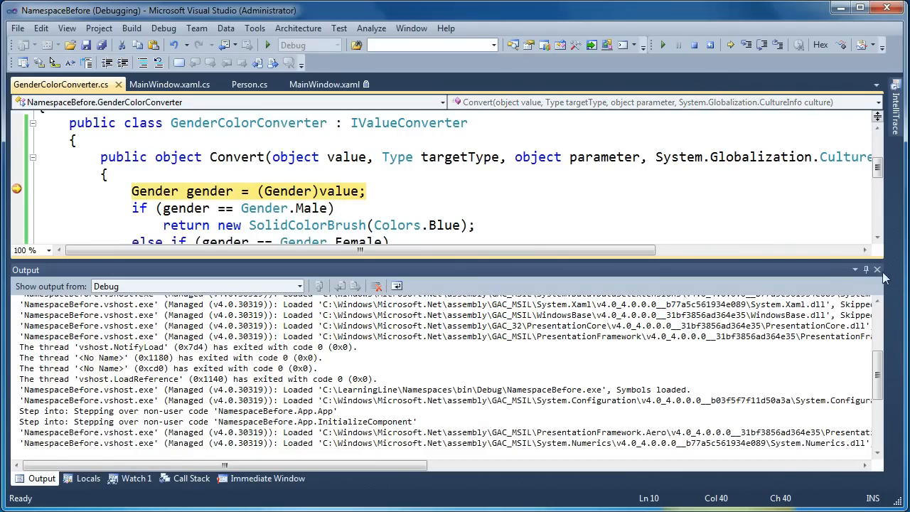
{"action": "left_click", "coordinate": [877, 268]}
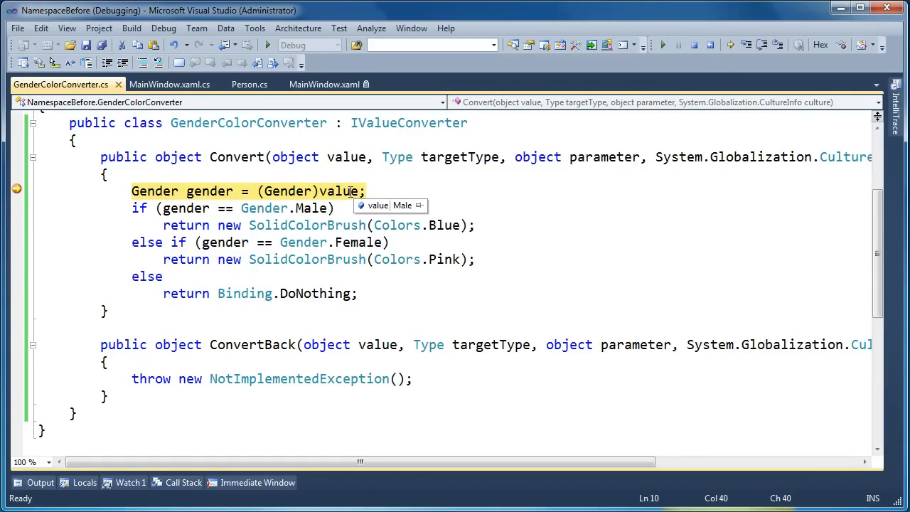
{"action": "mouse_move", "coordinate": [235, 190]}
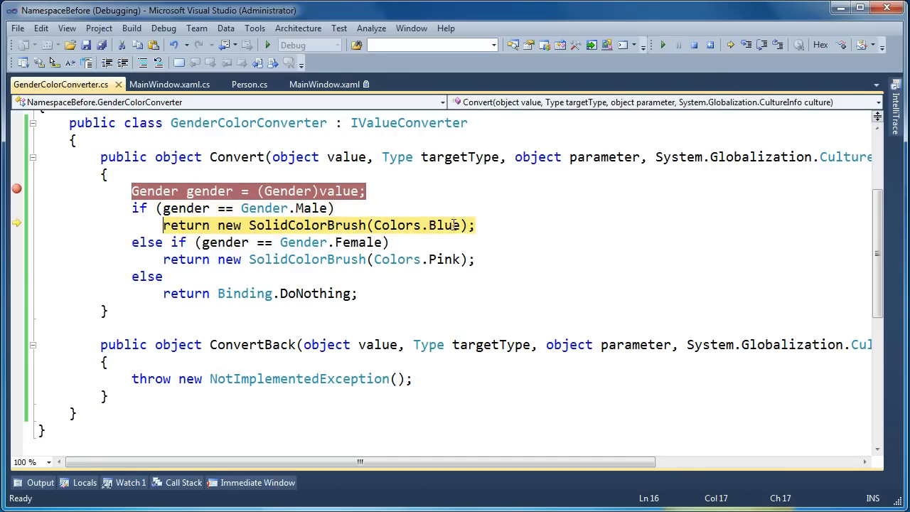
{"action": "mouse_move", "coordinate": [344, 226]}
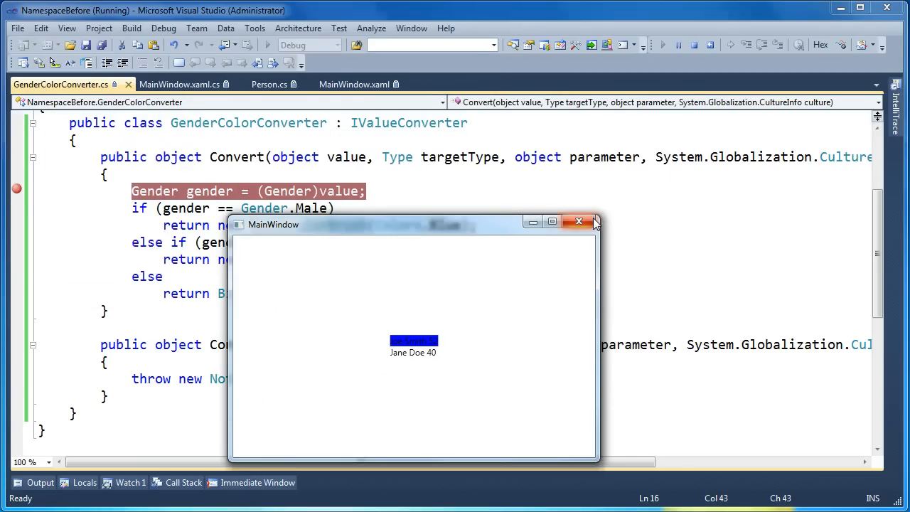
Step: Add Background bound to Female.Gender via GenderColorConverter on the second TextBlock and rerun
{"action": "left_click", "coordinate": [579, 222]}
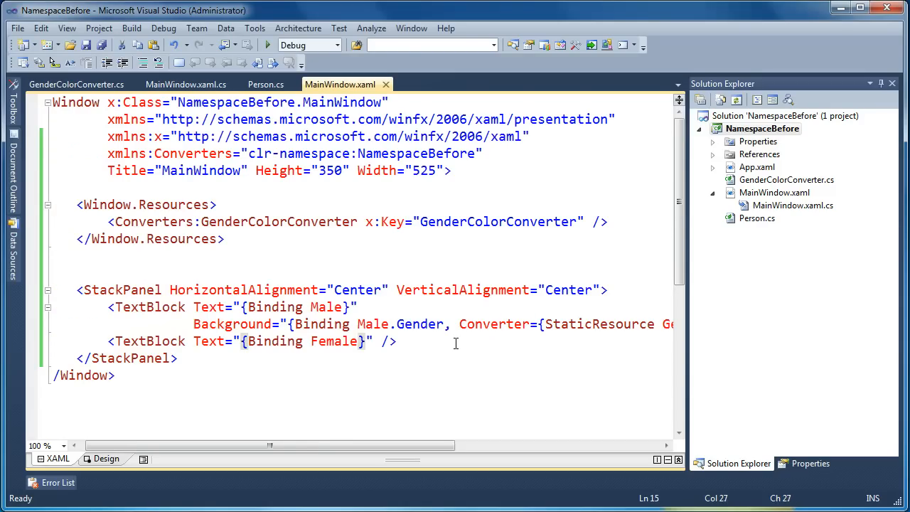
{"action": "type", "text": "Background=\"{}\"/>"}
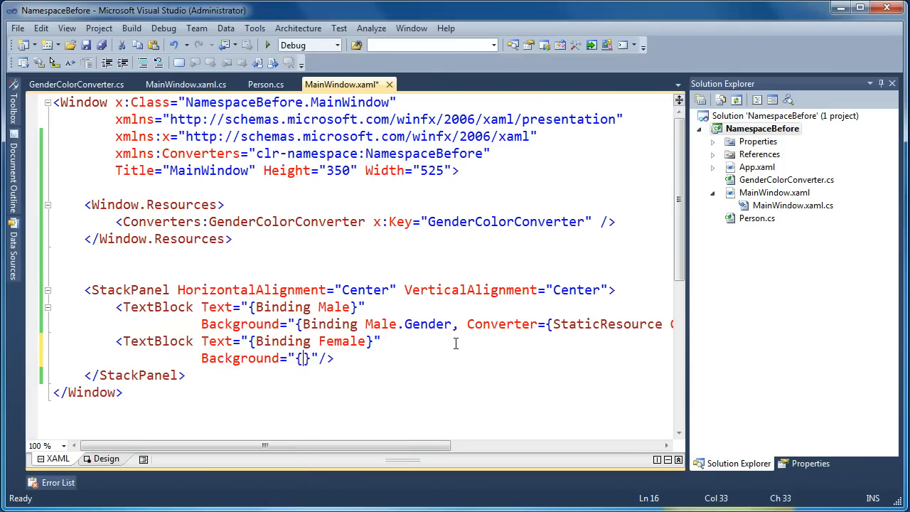
{"action": "type", "text": "Binding Female.Gender, Converter={StaticResource"}
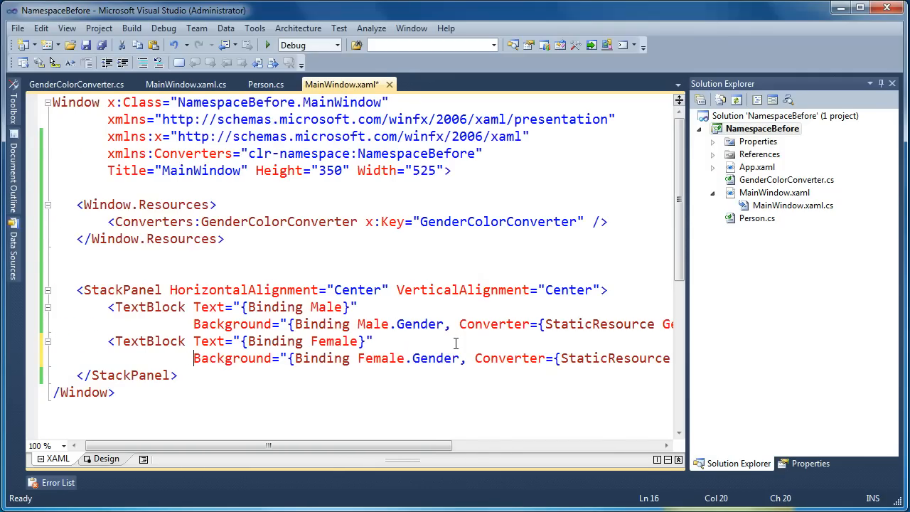
{"action": "left_click", "coordinate": [267, 45]}
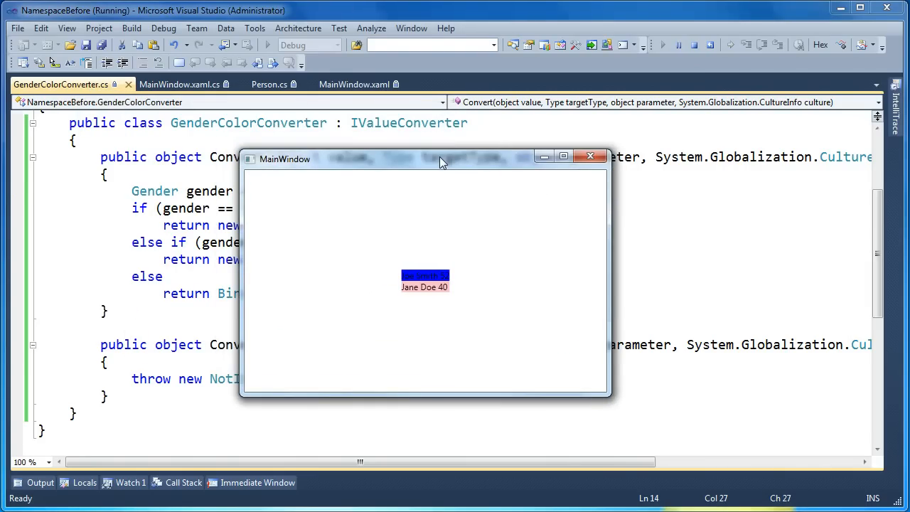
Step: Drag the running app window aside to see the blue male and pink Jane Doe entries over the code
{"action": "left_click_drag", "start_coordinate": [439, 158], "coordinate": [558, 185]}
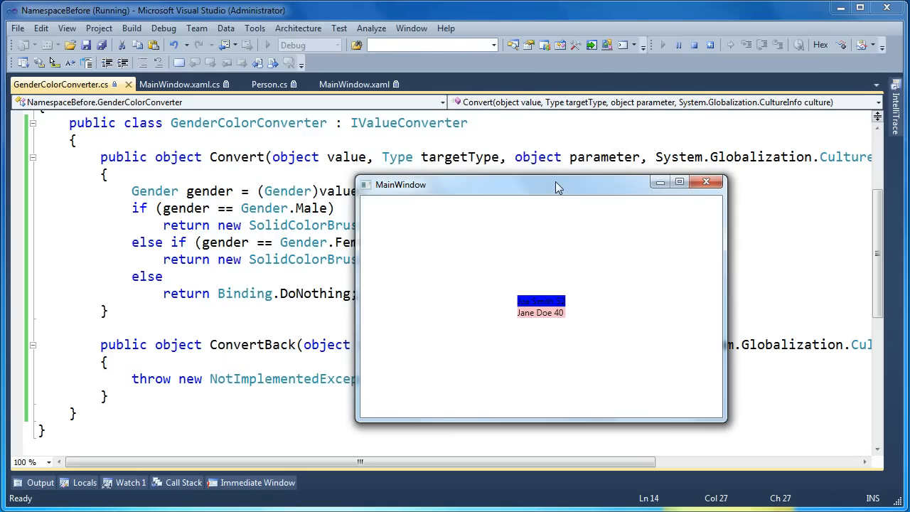
{"action": "left_click_drag", "start_coordinate": [558, 185], "coordinate": [542, 165]}
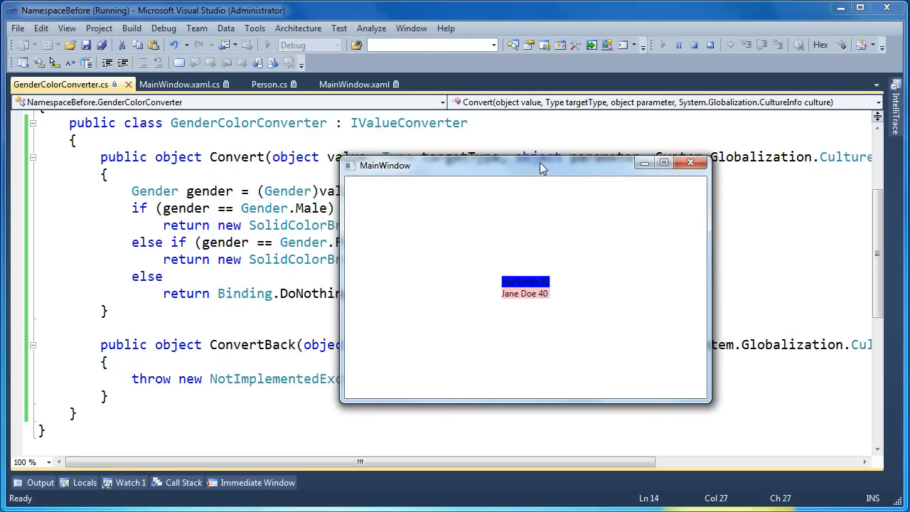
{"action": "mouse_move", "coordinate": [680, 450]}
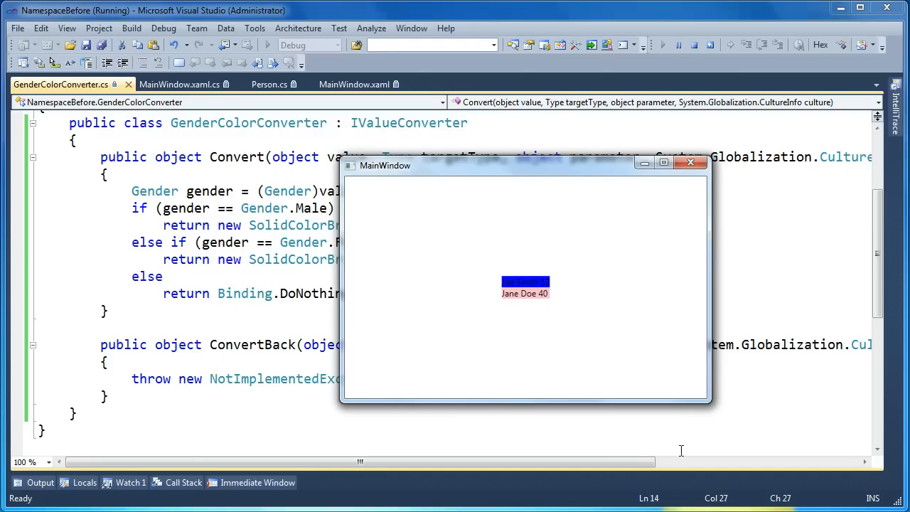